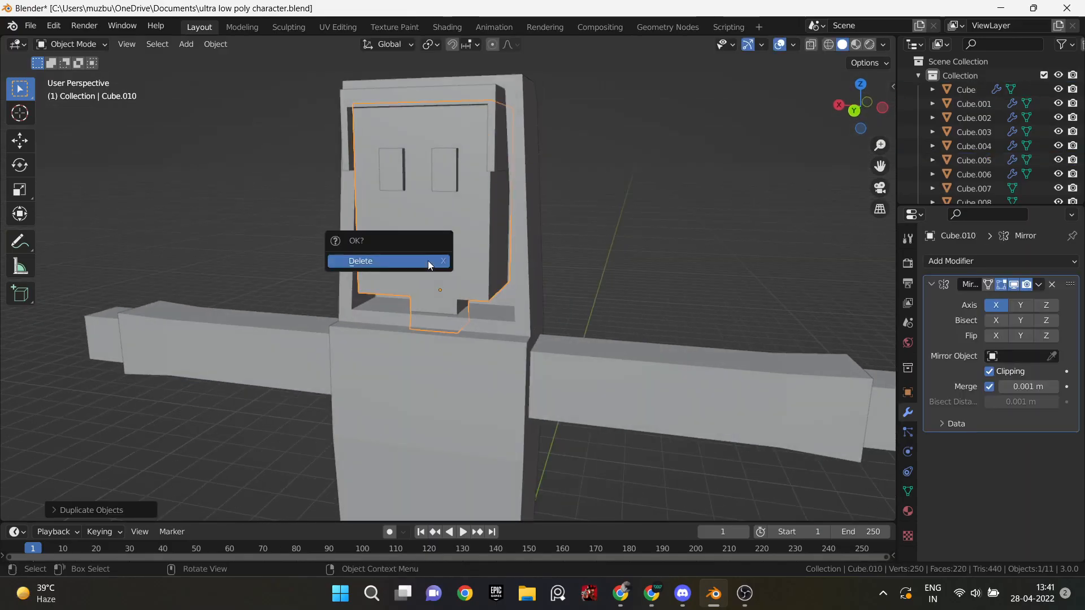
# - Delete the duplicated head piece, keeping only the front face plate
pyautogui.click(360, 261)
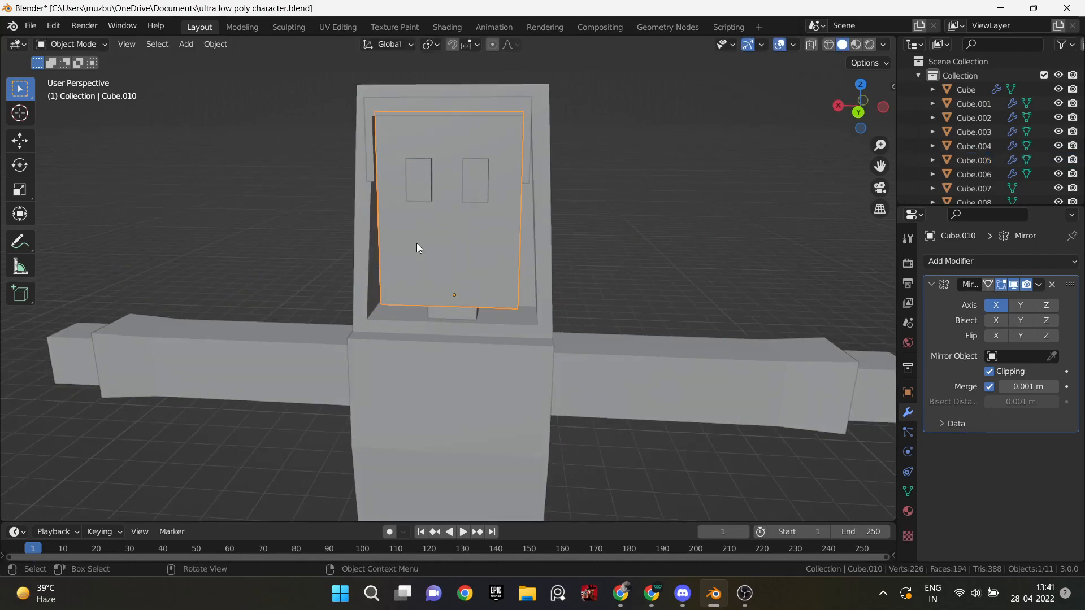
pyautogui.press('Tab')
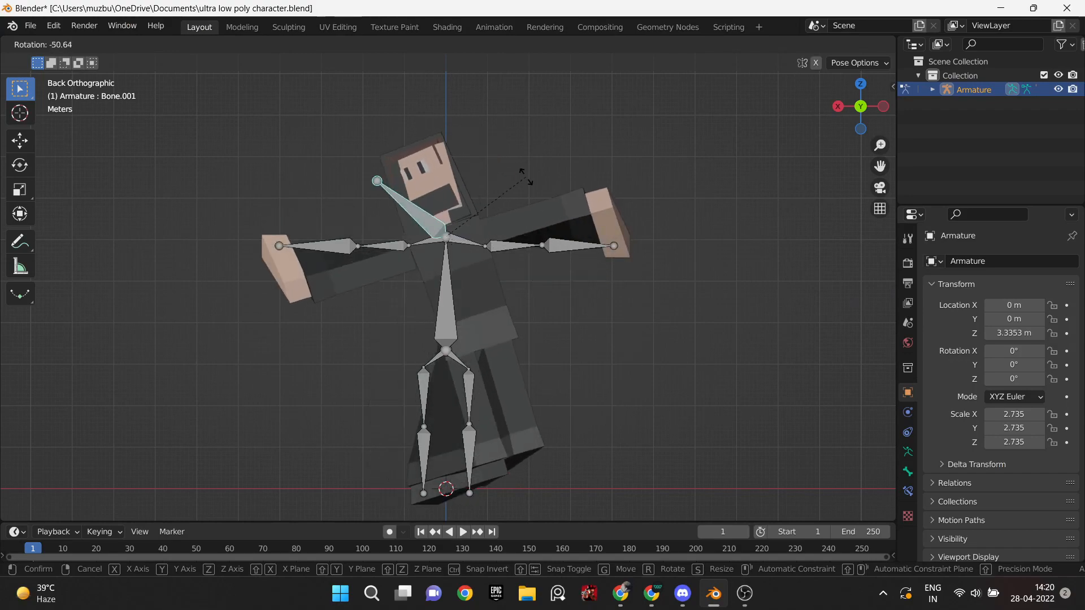
# - Rotate Bone.001 in Pose Mode to tilt the rigged character's head
pyautogui.click(712, 594)
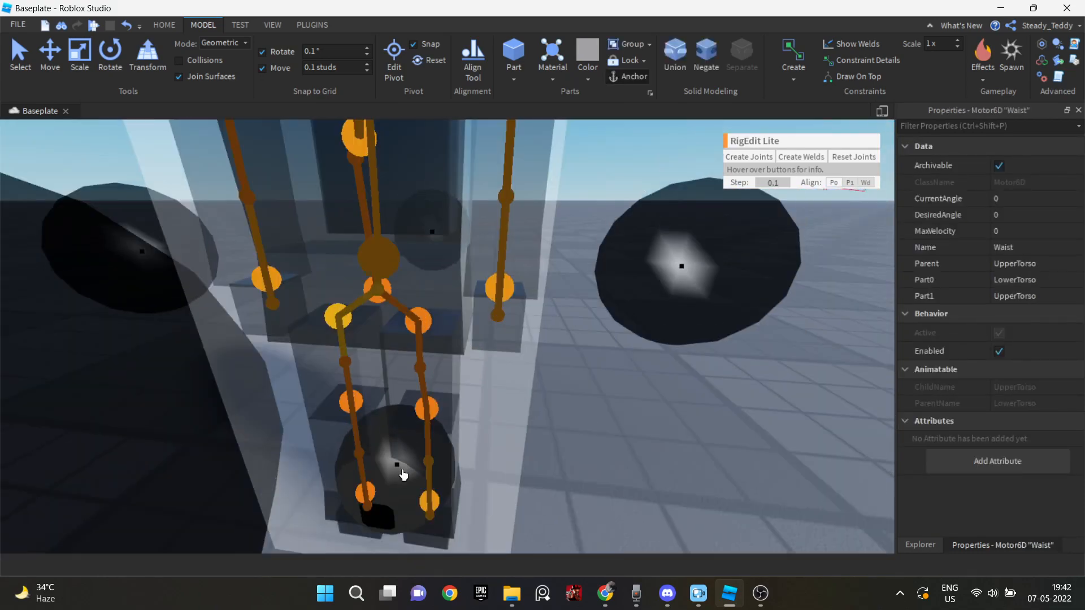
# - Select the StarterCharacter rig and begin a new Animation Editor animation named Walk Anim
pyautogui.click(164, 25)
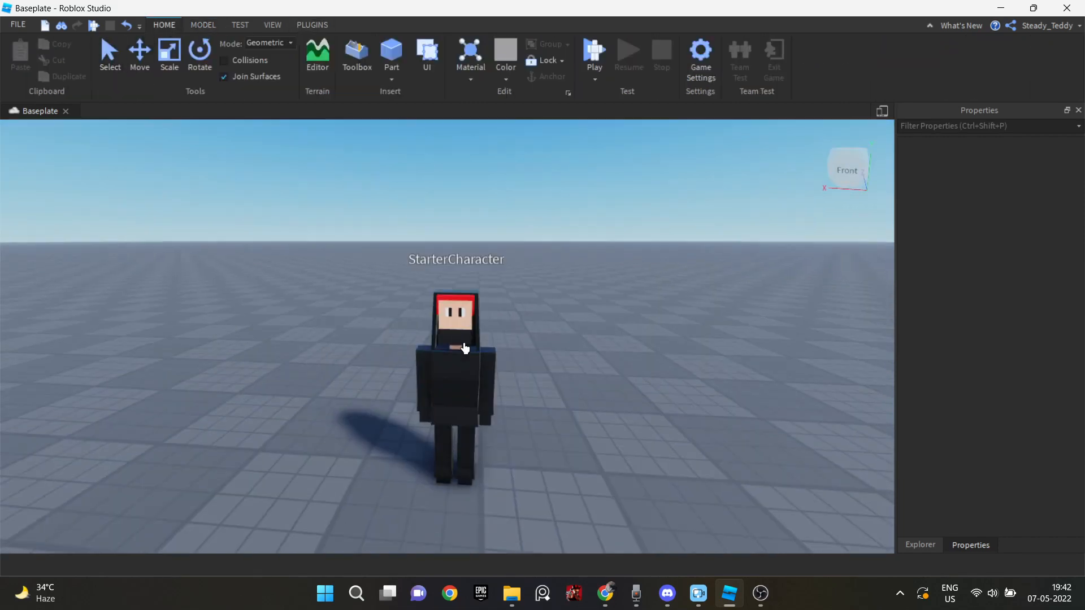
pyautogui.click(920, 544)
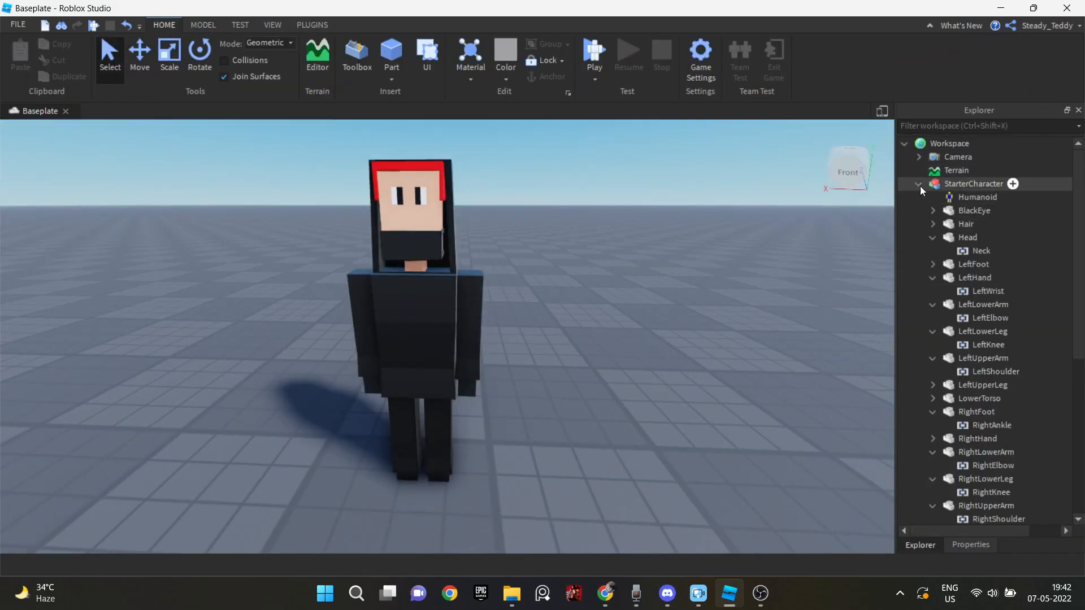
pyautogui.click(312, 25)
pyautogui.write('Walk Anim')
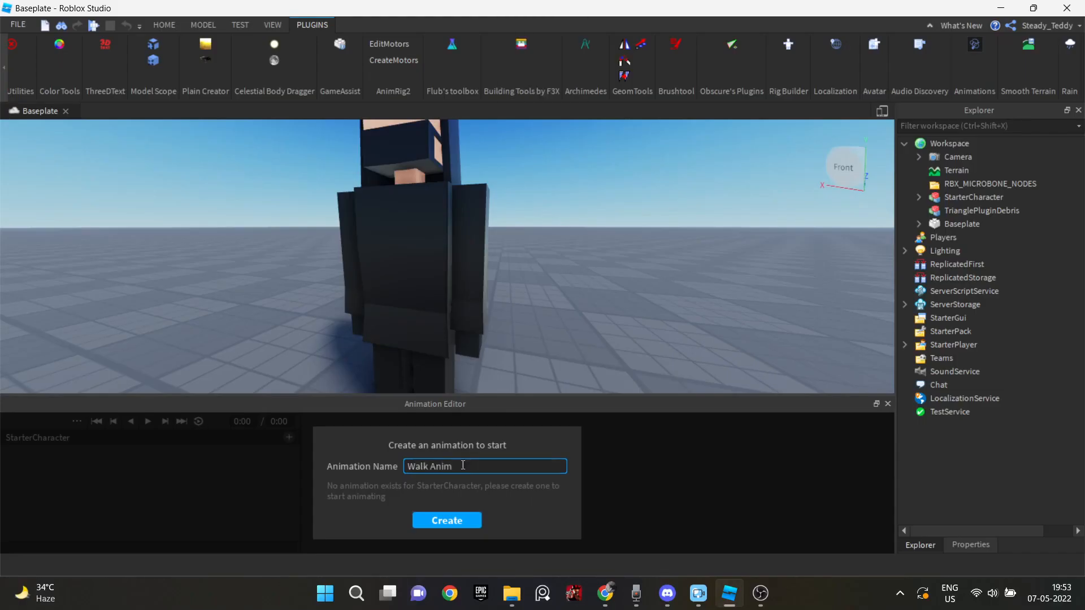
# - Create Walk Anim and keyframe a walking pose of legs and arms at 0:07
pyautogui.click(446, 520)
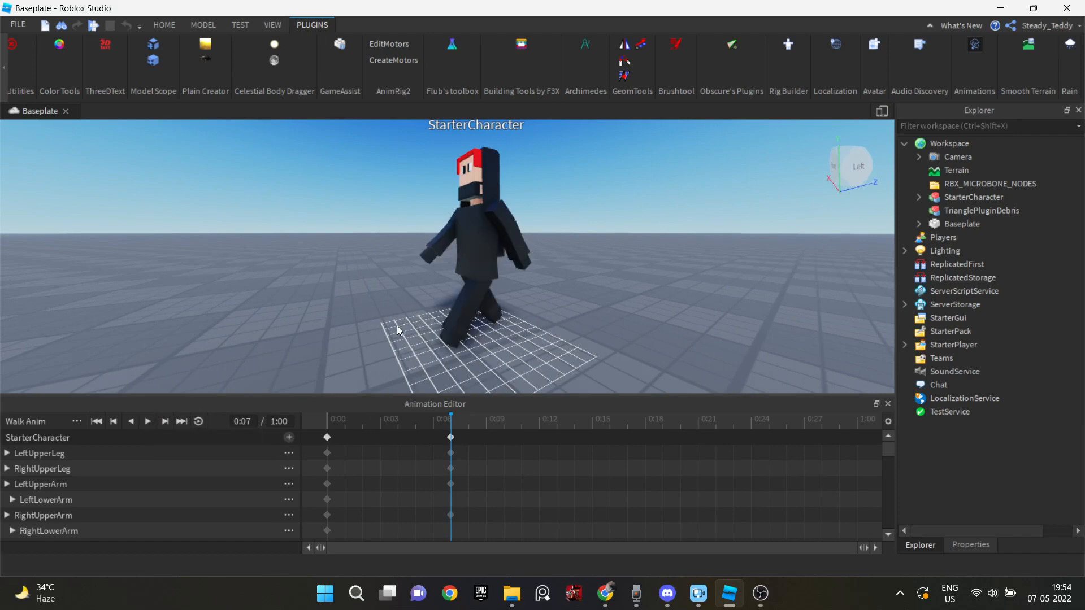
pyautogui.click(714, 593)
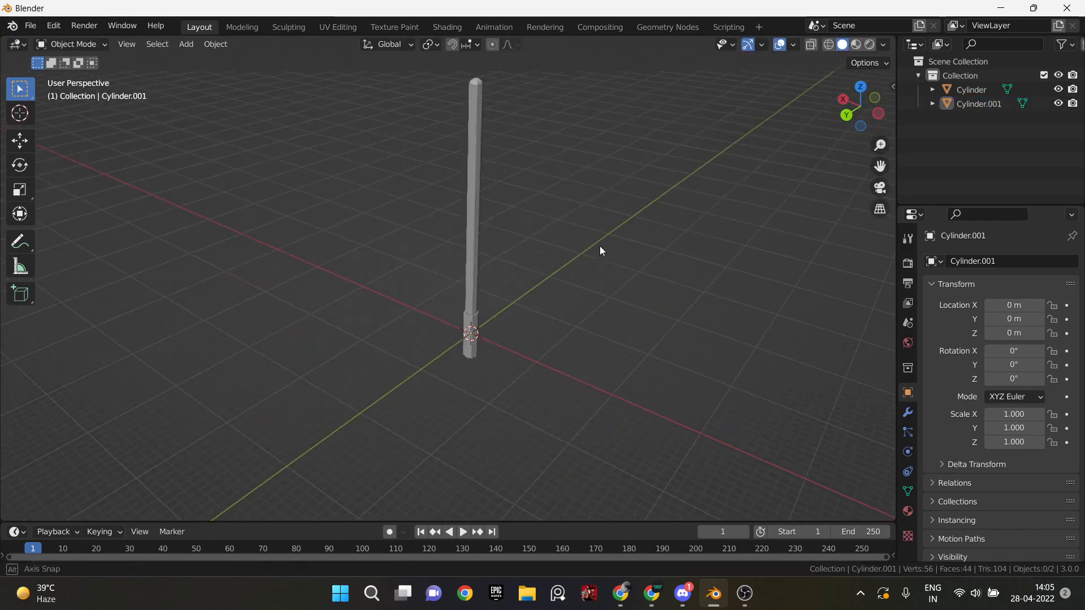
# - Scale a cylinder along Z into a long lightsaber blade above a thicker hilt base
pyautogui.click(728, 594)
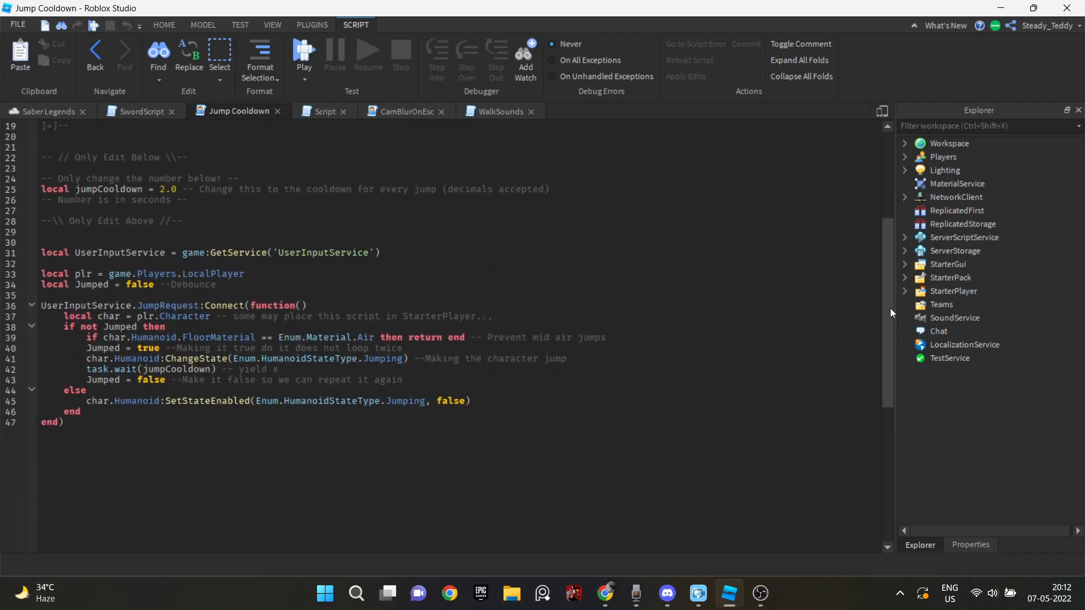
# - Review the give-tool, CamBlurOnEsc and WalkSounds scripts already open
pyautogui.click(323, 112)
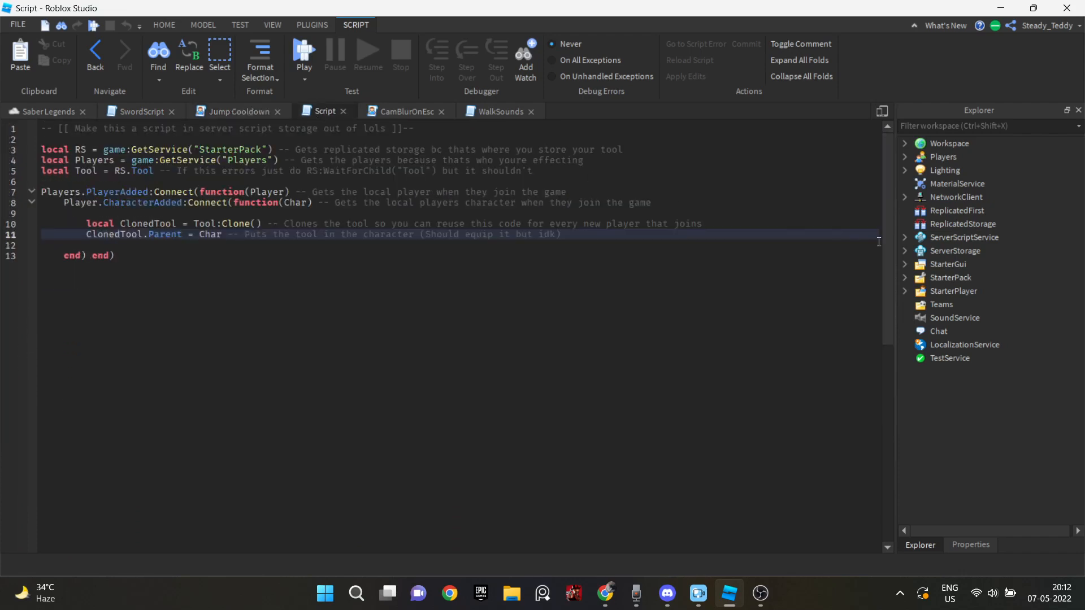
pyautogui.click(406, 112)
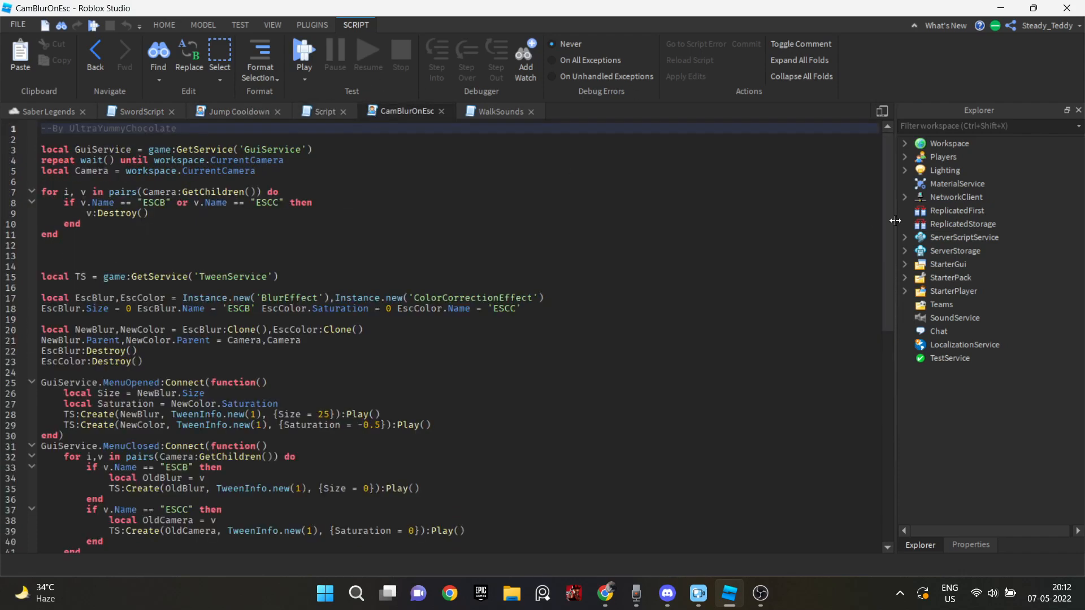
pyautogui.scroll(-3)
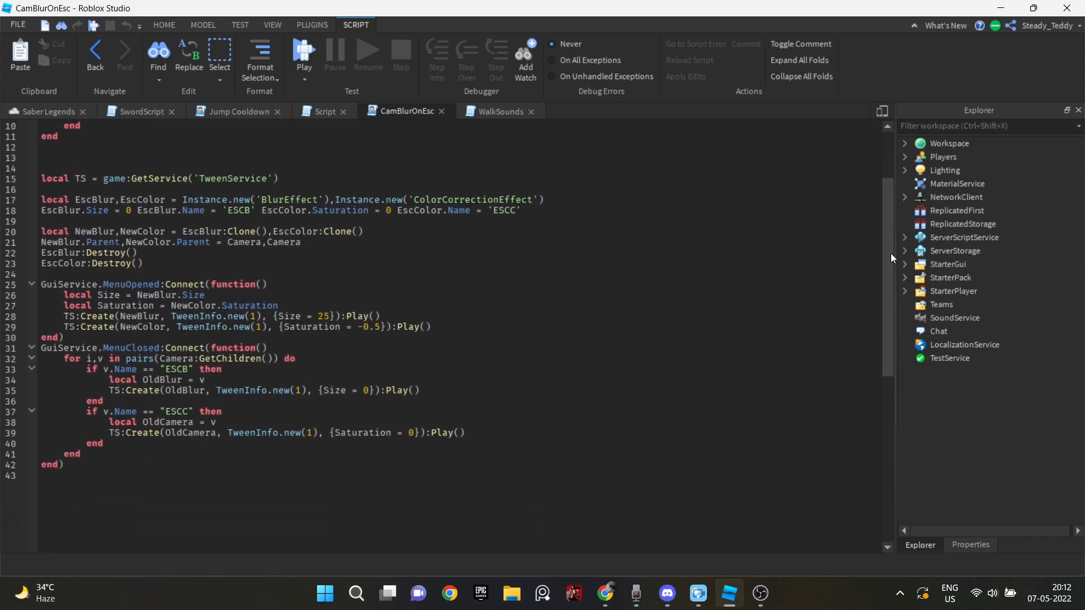
pyautogui.click(500, 112)
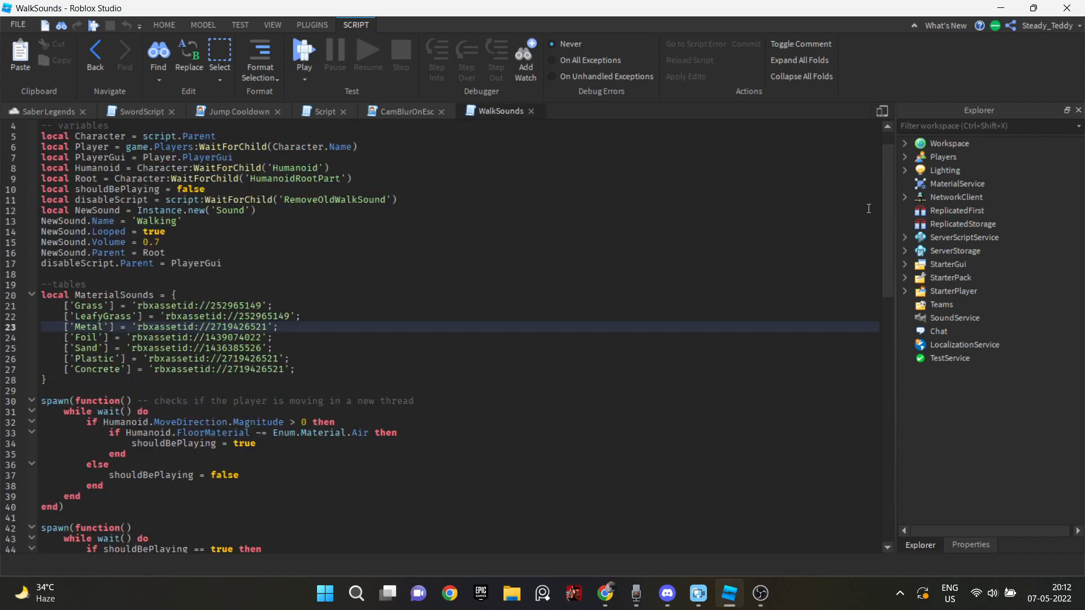
pyautogui.scroll(-3)
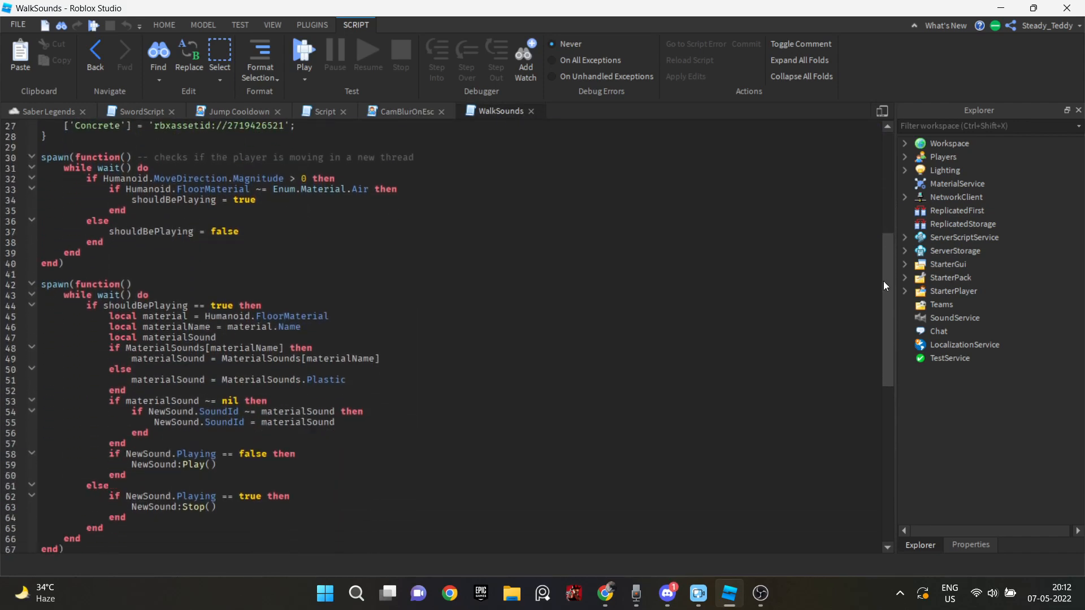
pyautogui.scroll(3)
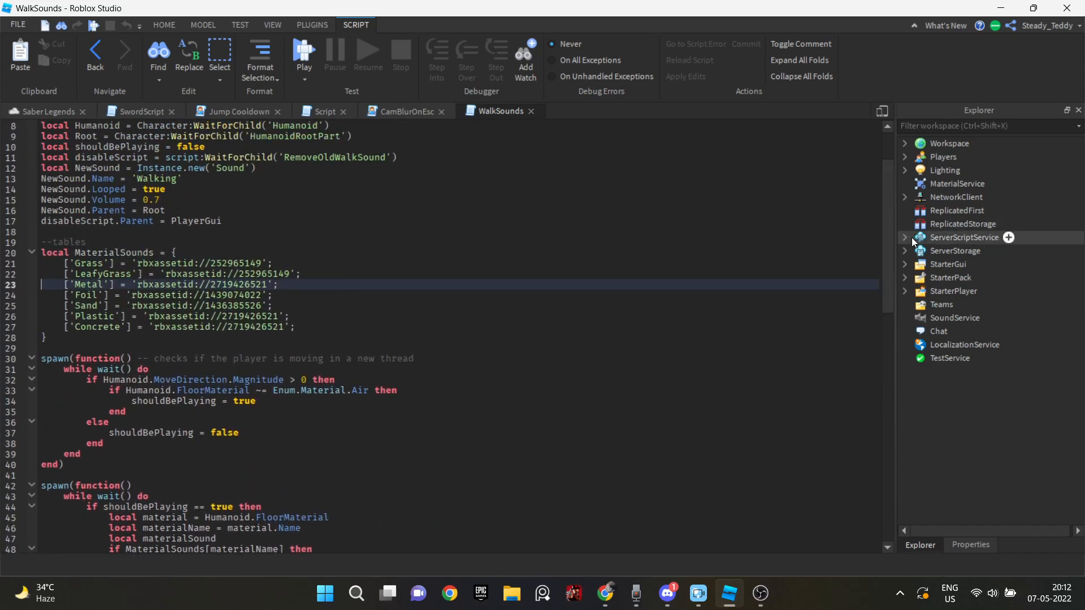
# - Open the KillForCash, give-tool server Script and SprintScriptImporter scripts from Explorer
pyautogui.doubleClick(964, 250)
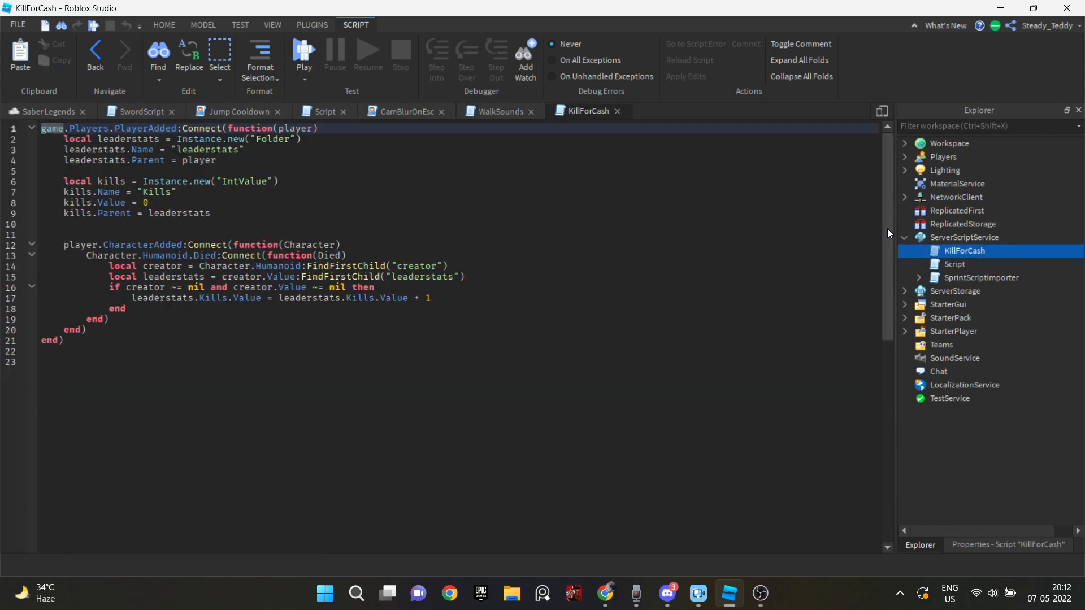
pyautogui.click(954, 264)
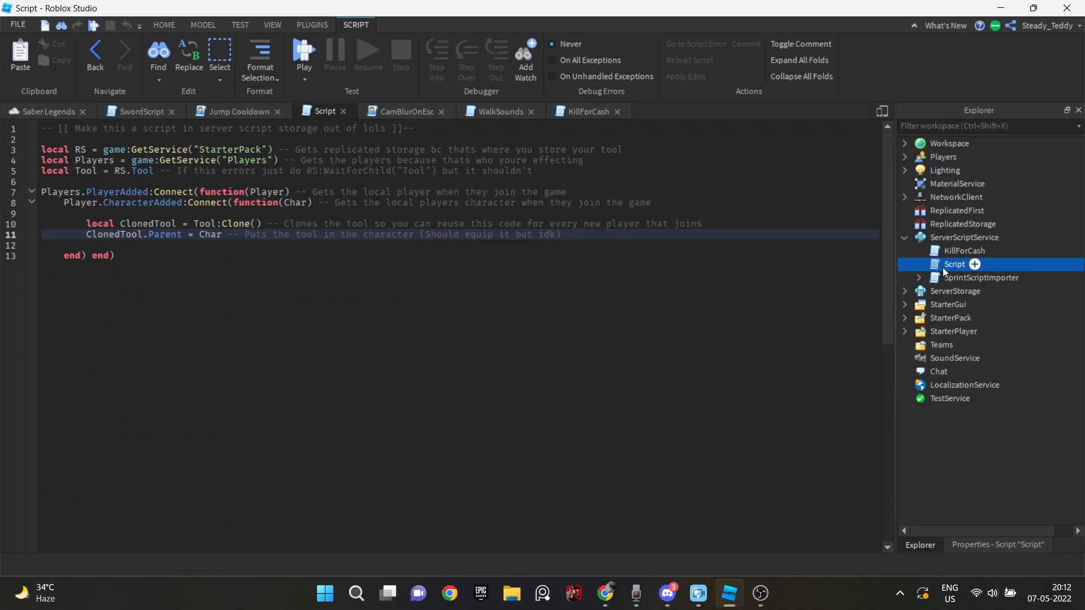
pyautogui.click(980, 278)
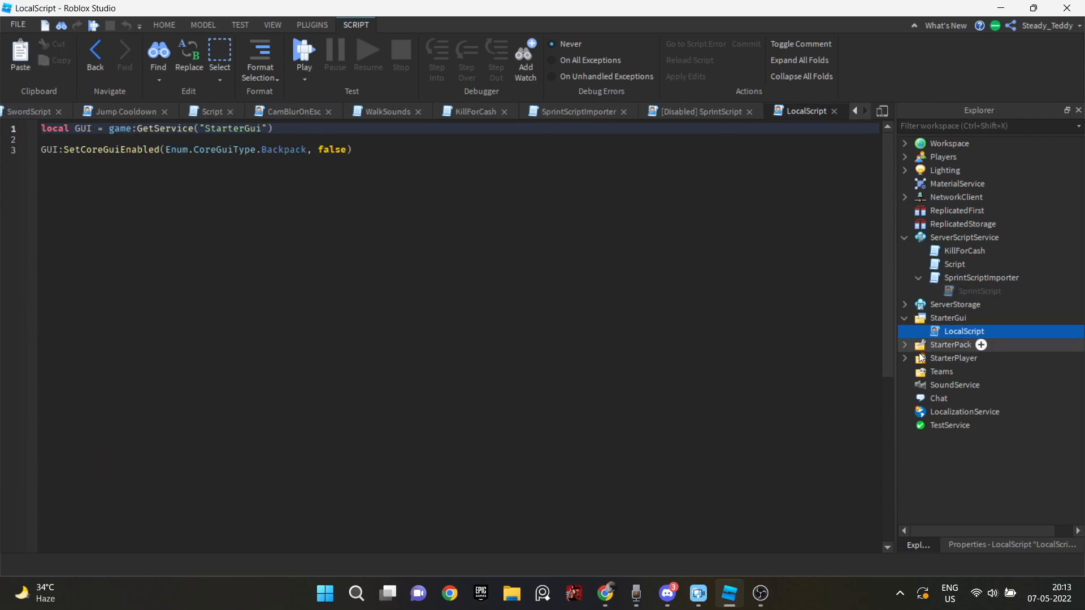
# - Open PlayerModule and CameraModule from StarterPlayer
pyautogui.click(904, 358)
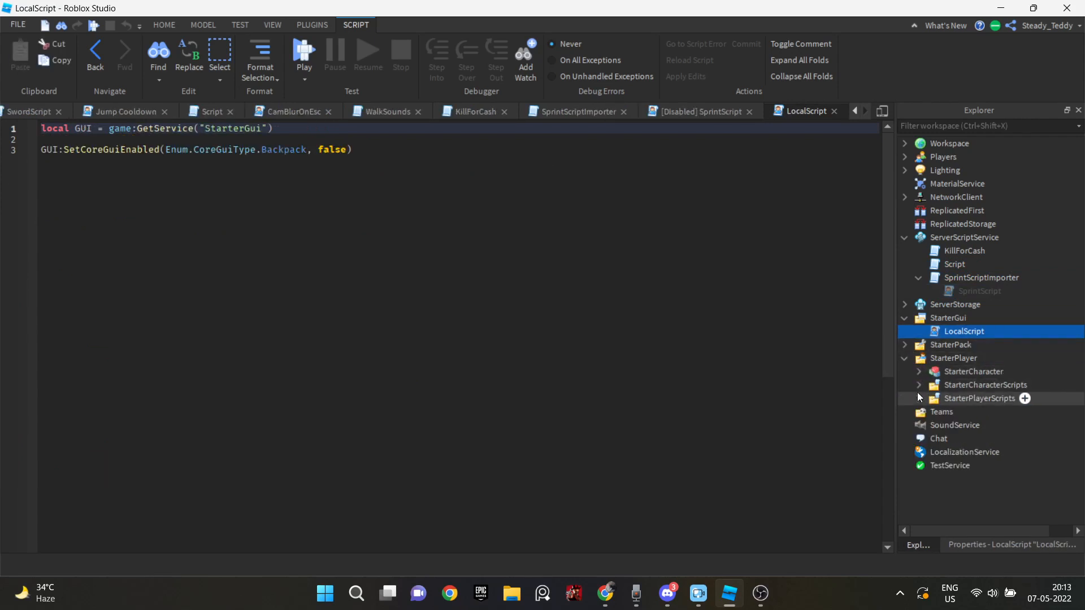
pyautogui.doubleClick(980, 411)
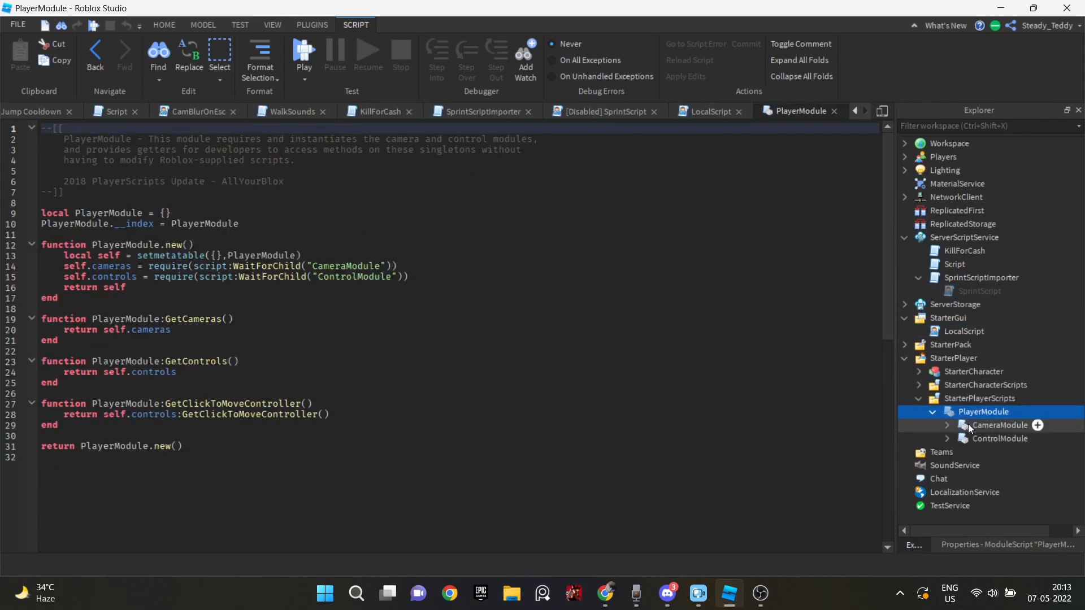
pyautogui.doubleClick(998, 425)
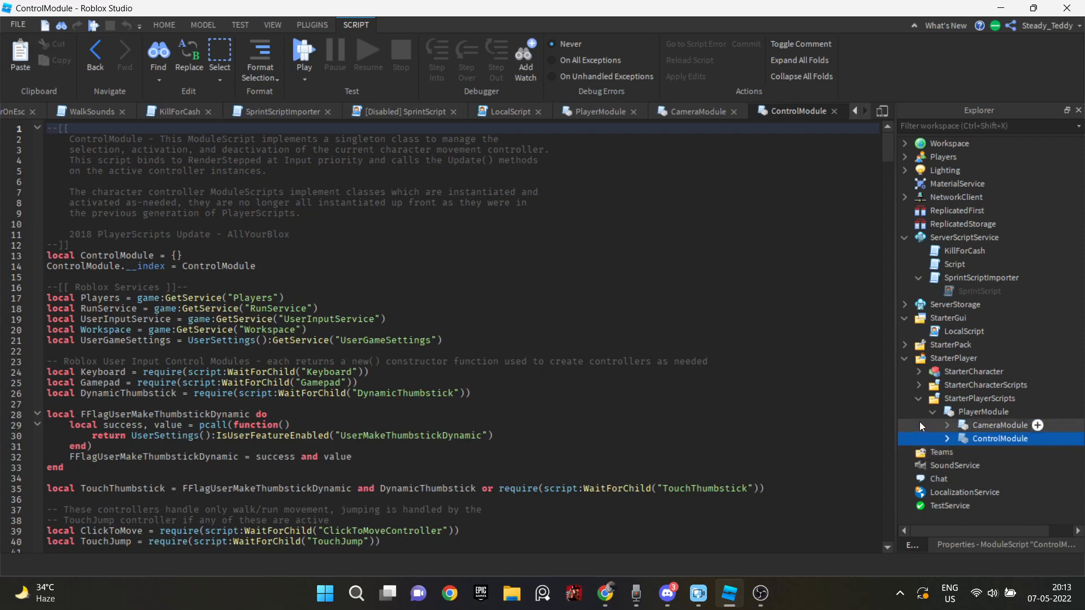
# - Open the Roll and Run With Camera Bobbing scripts from StarterCharacterScripts
pyautogui.click(907, 384)
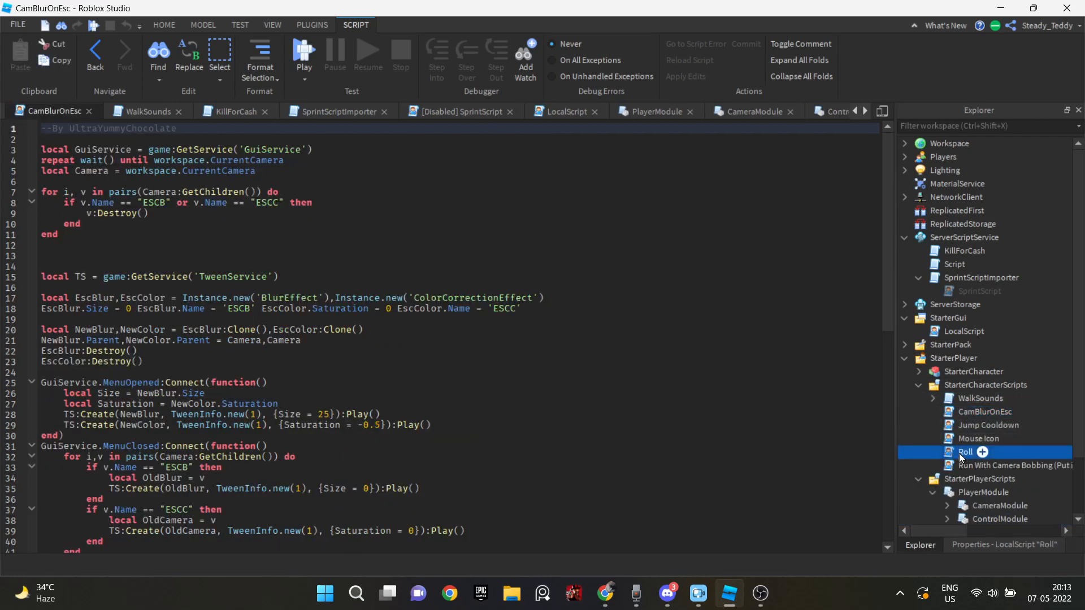
pyautogui.doubleClick(964, 452)
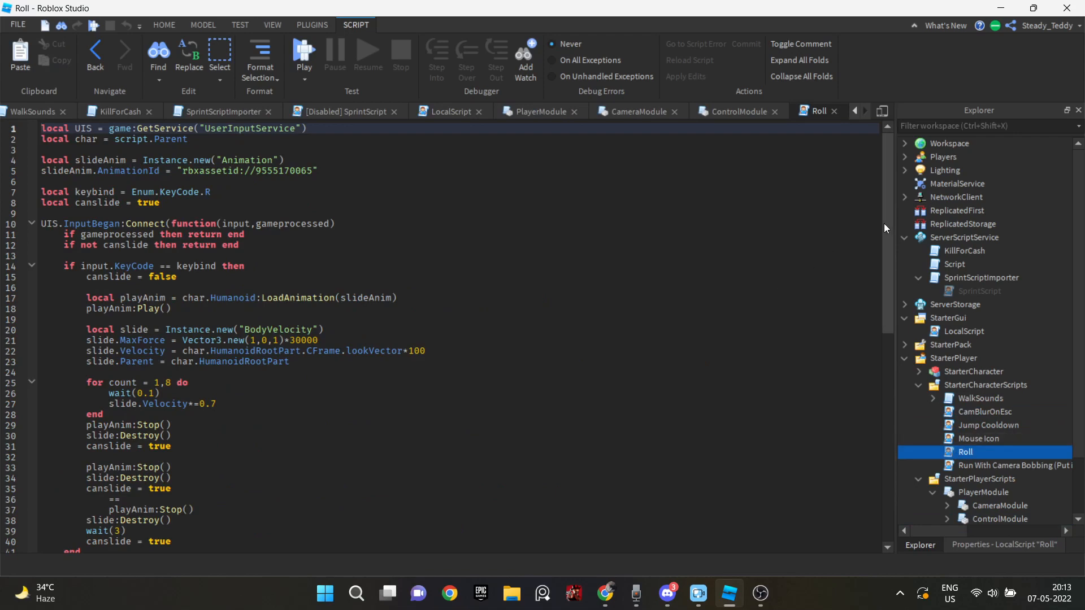
pyautogui.scroll(-3)
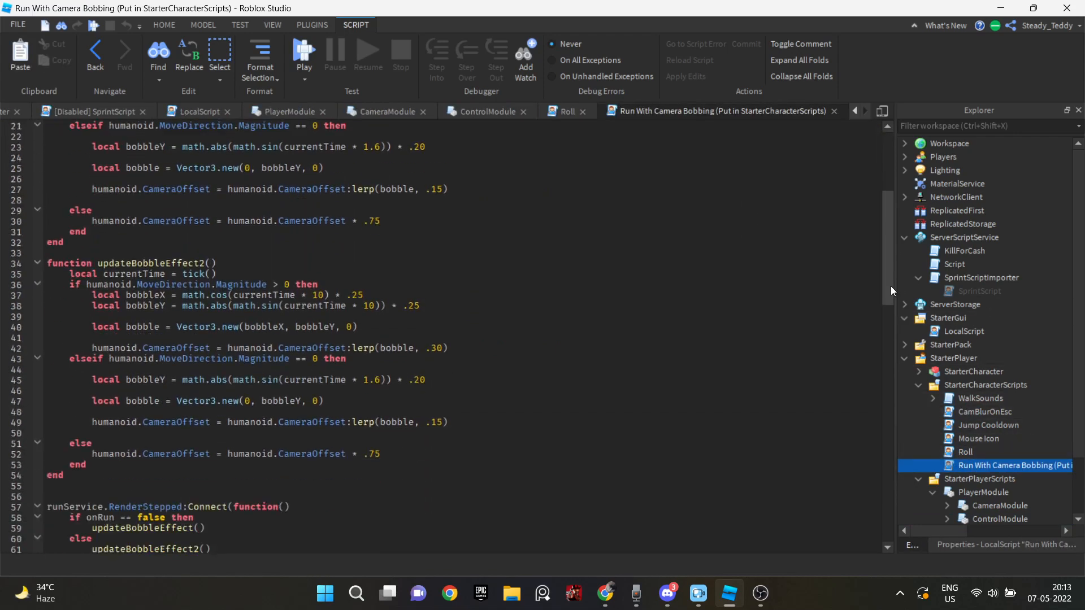
pyautogui.click(714, 593)
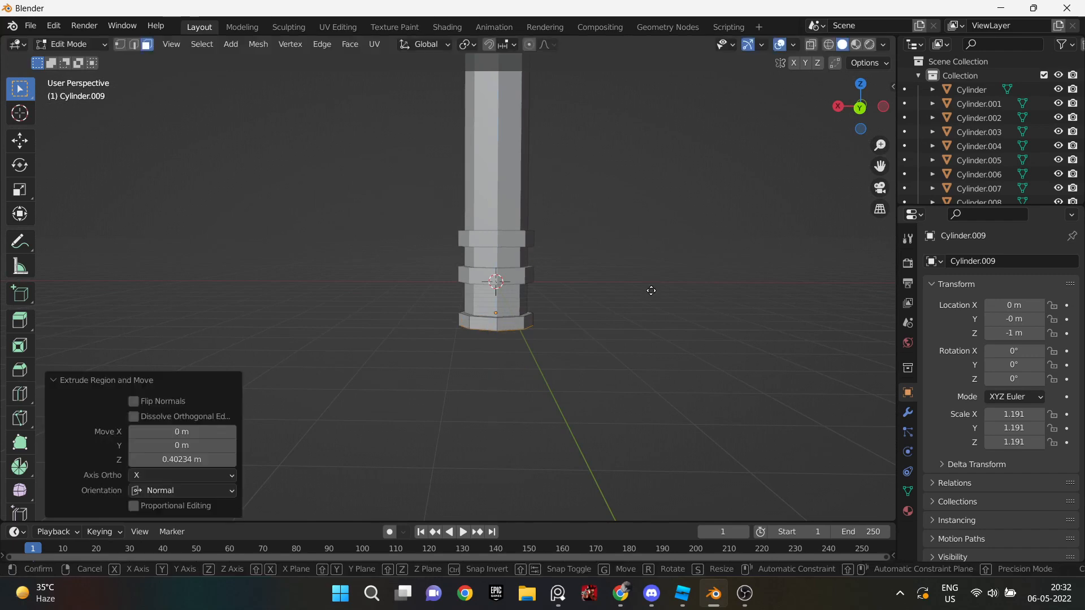
pyautogui.moveTo(687, 350)
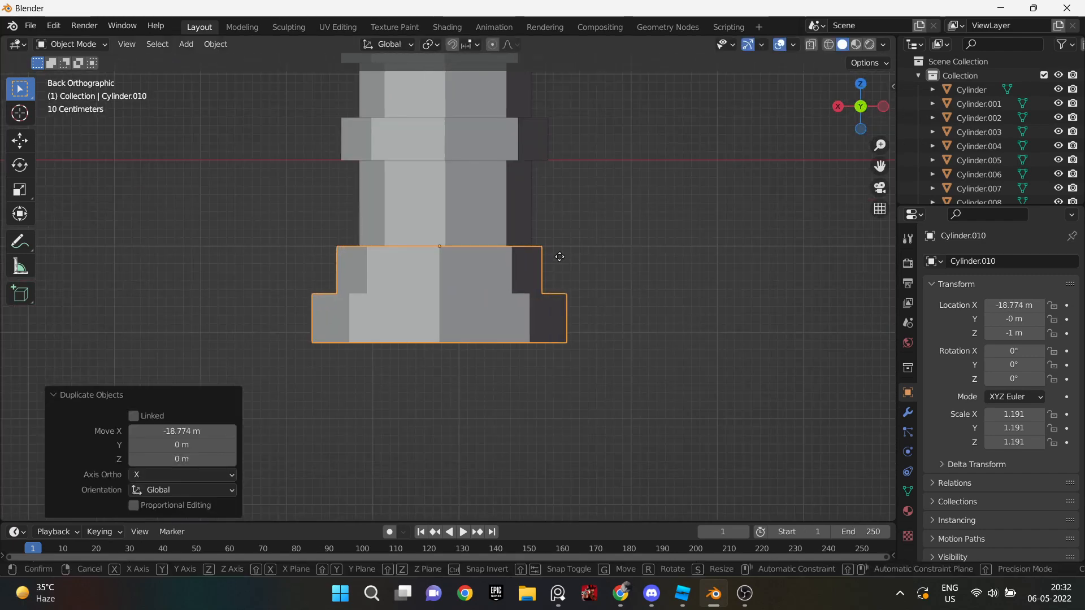
# - Extrude stepped rings on the hilt and place a duplicate of its base piece along X
pyautogui.click(698, 594)
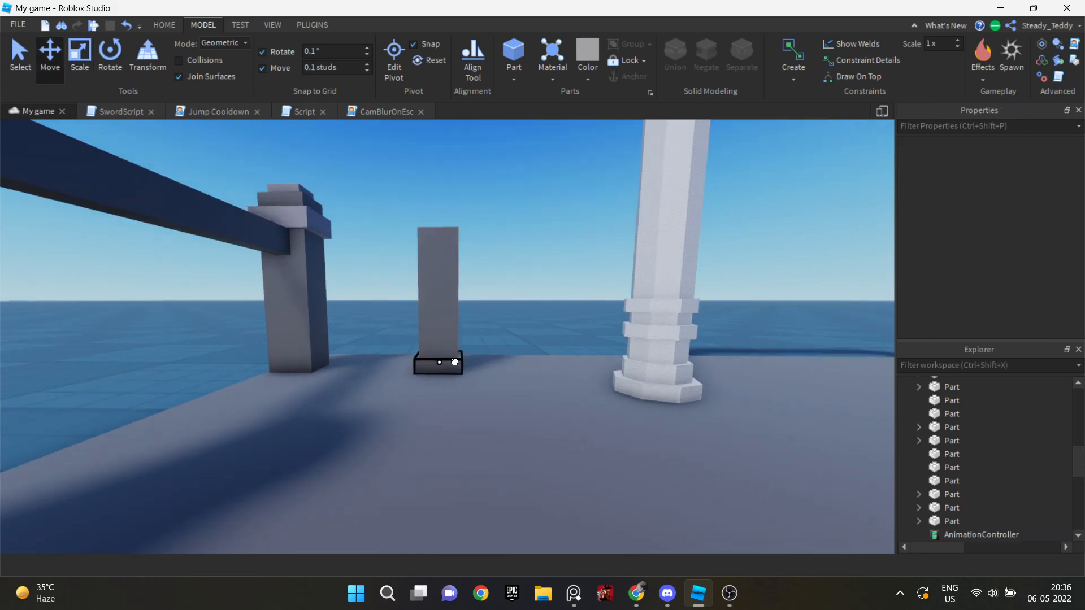
# - Tint the neon arch a custom reddish-pink and add the glowing SABER sign to the building
pyautogui.click(438, 362)
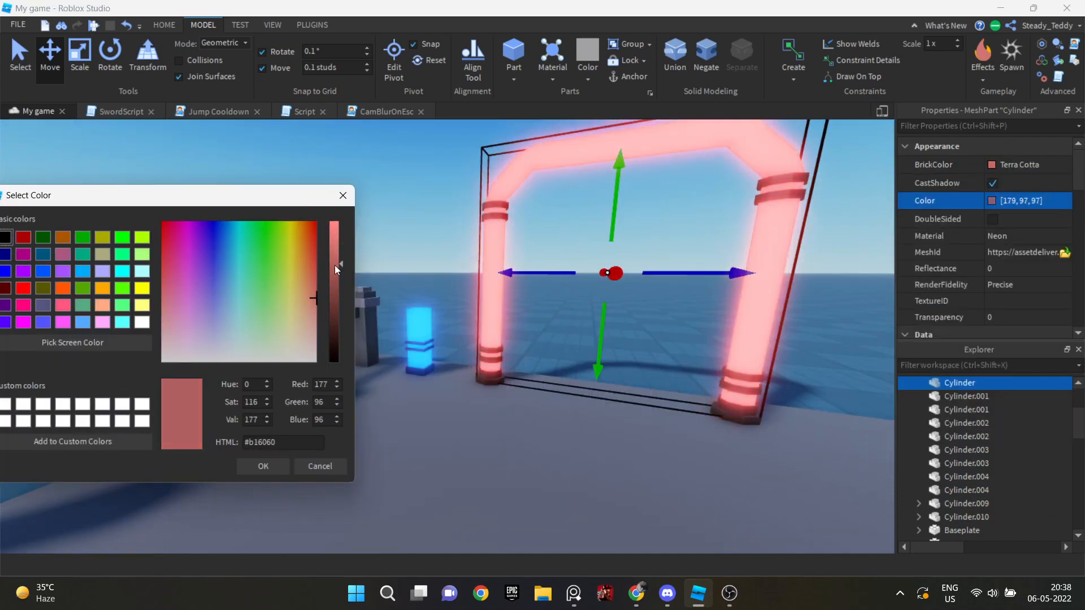
pyautogui.click(313, 282)
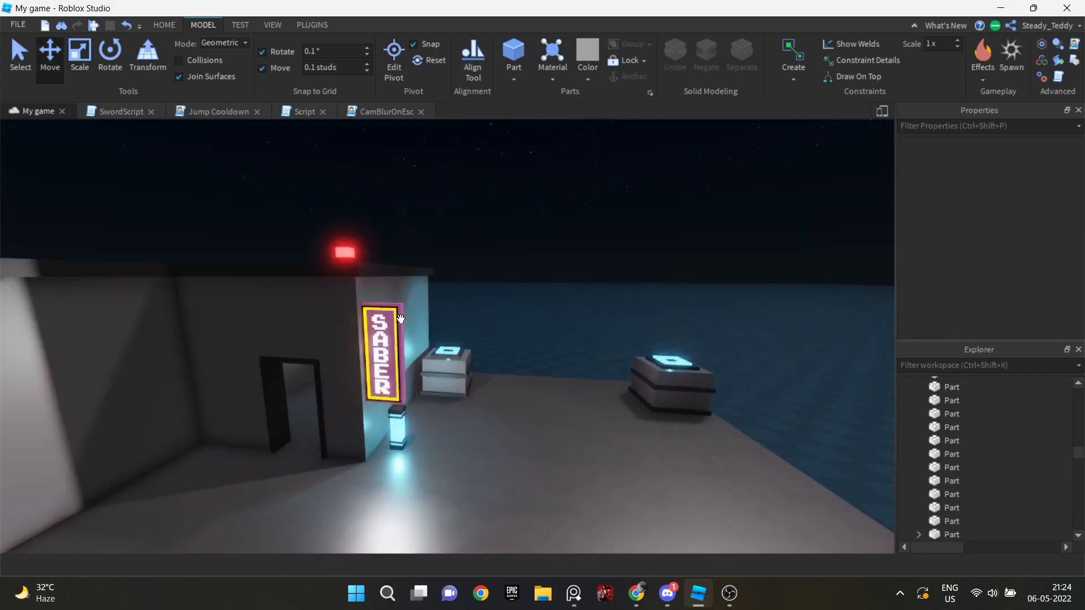
# - Scale the dark wall panel and mount a vertical ThreeDText sign on the building wall
pyautogui.click(574, 290)
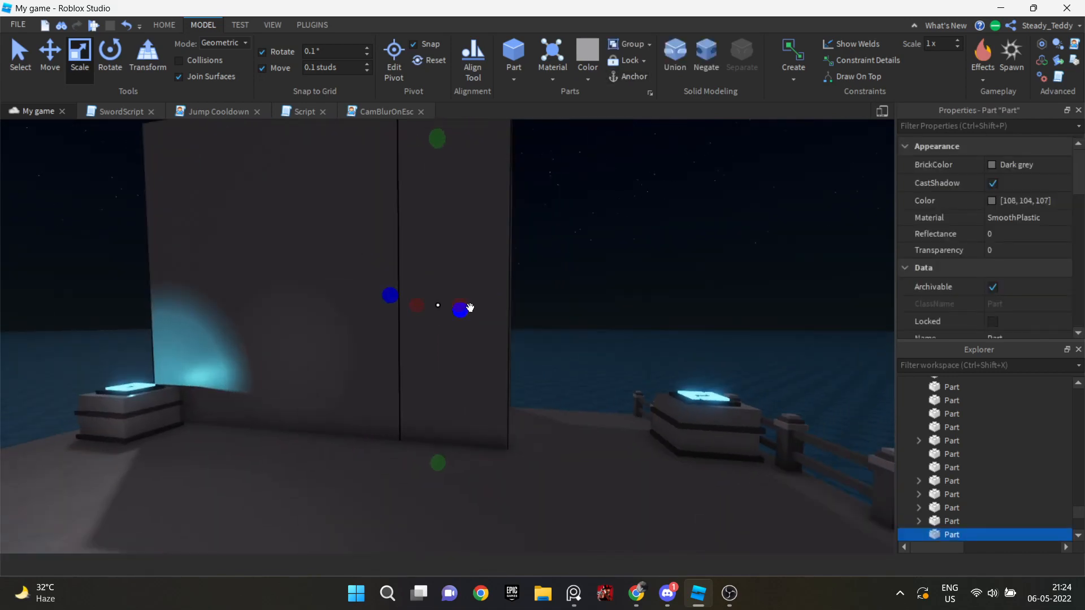
pyautogui.click(312, 24)
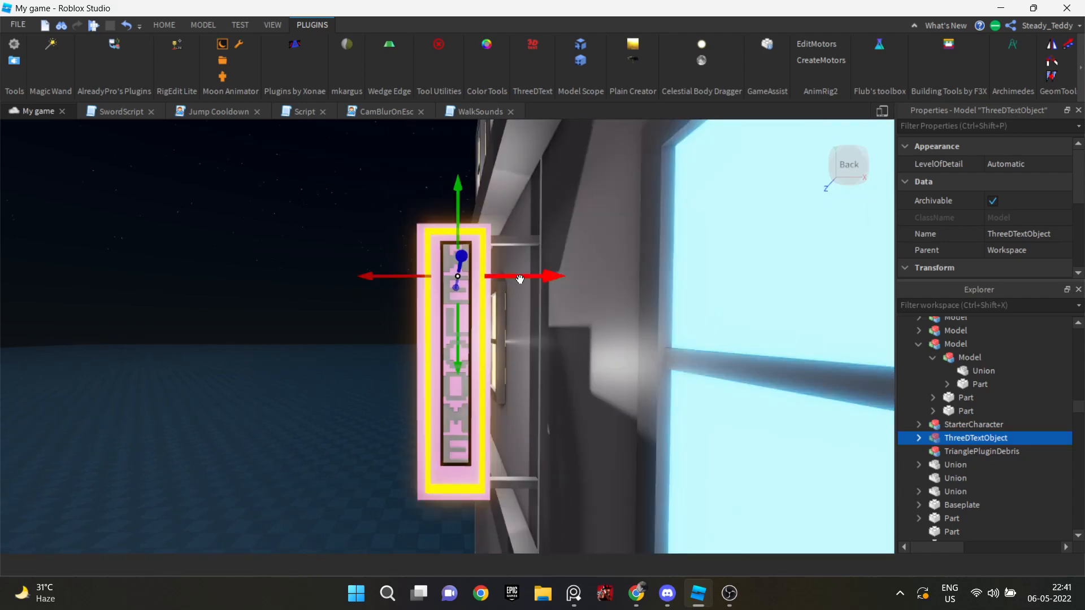
# - Make the street lamp and box parts glow red Neon and add three cyan Neon windows to the building
pyautogui.click(1000, 164)
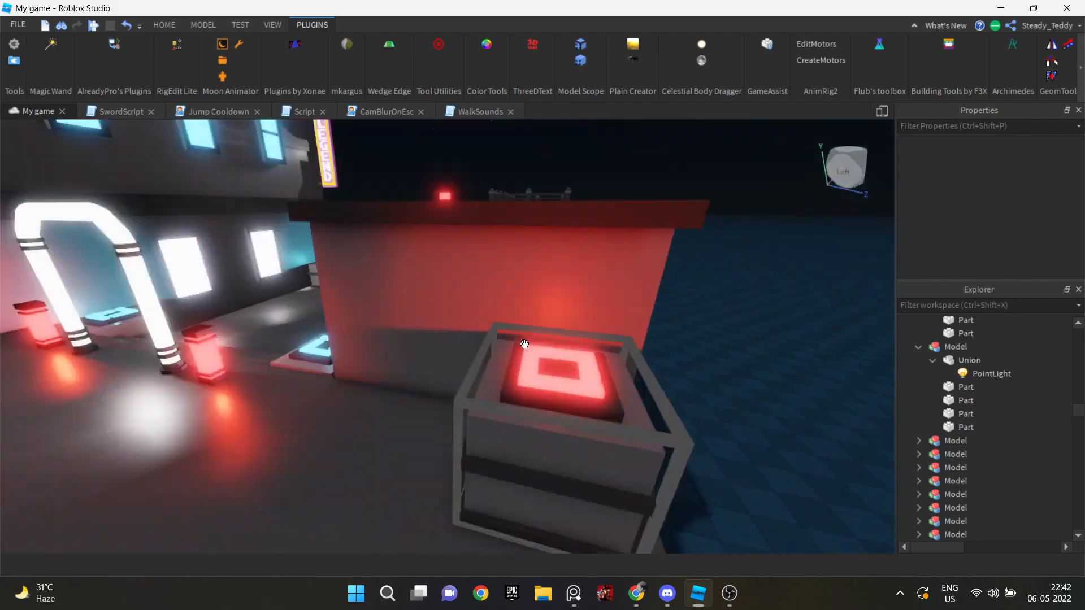
pyautogui.click(163, 23)
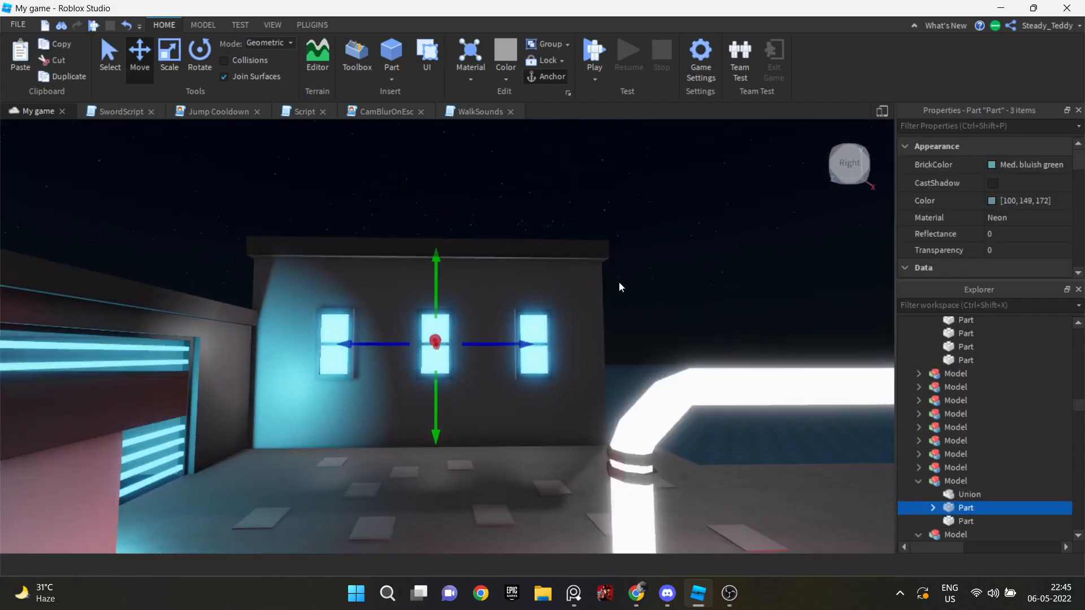
# - Recolour the three selected window parts pink via BrickColor's More Colors picker
pyautogui.click(1011, 164)
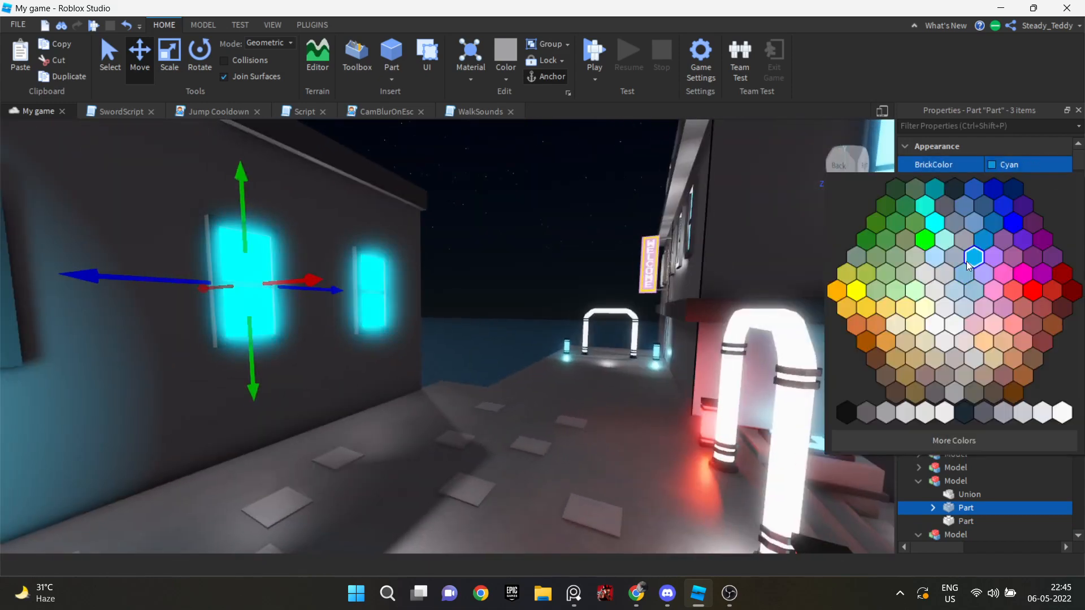
pyautogui.click(954, 439)
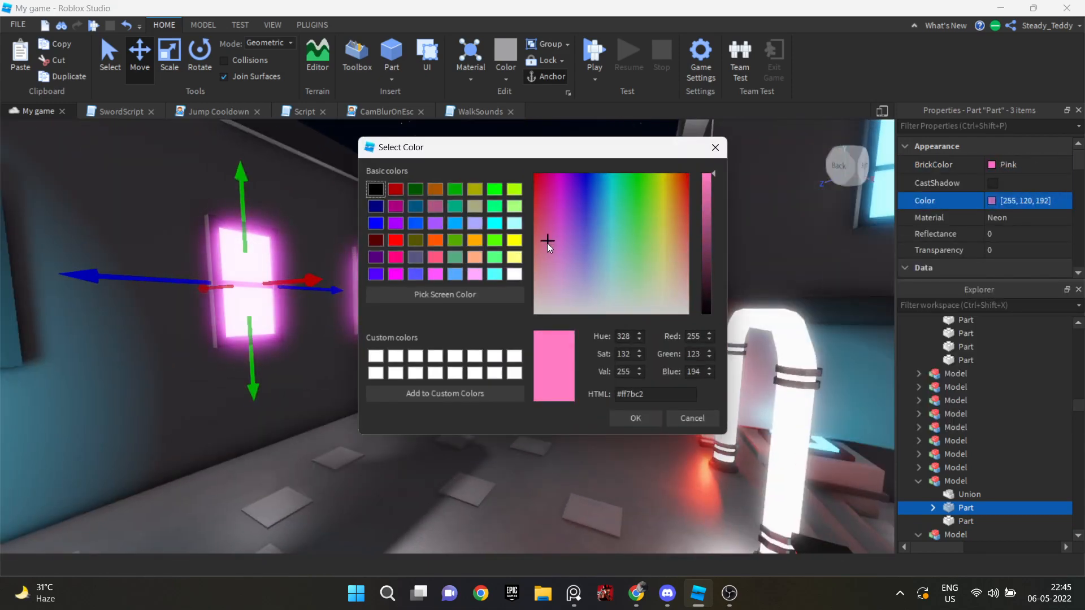
pyautogui.click(634, 418)
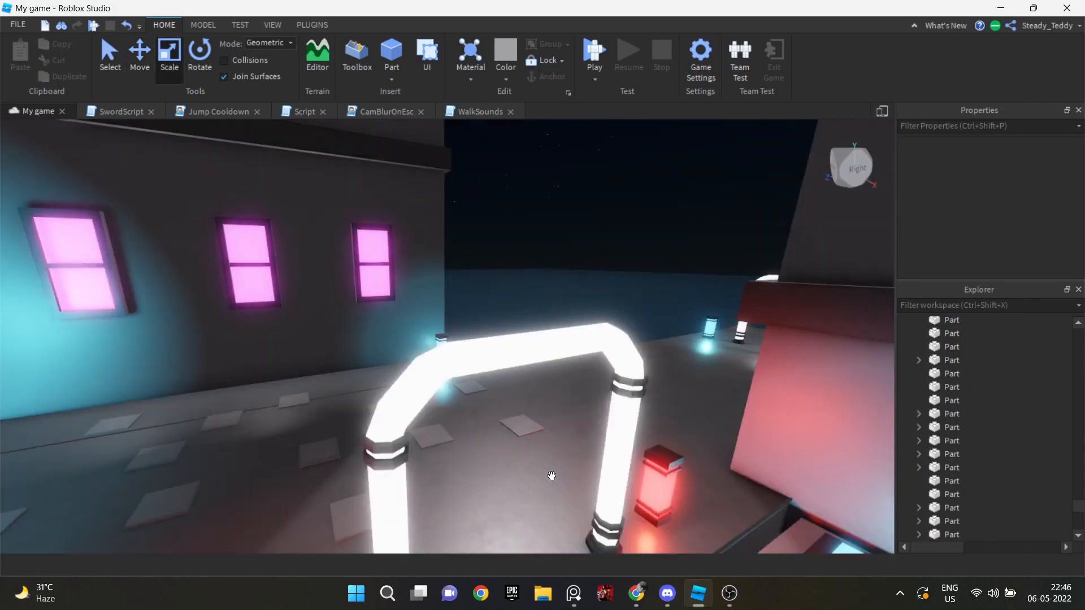
# - Playtest the saber character walking through the neon city
pyautogui.click(594, 52)
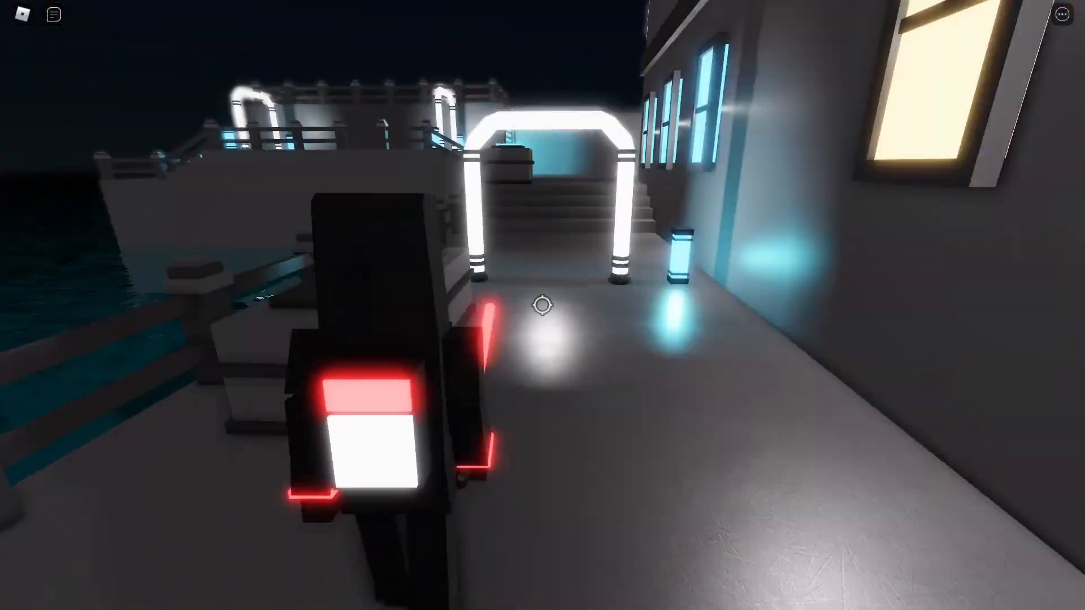
pyautogui.moveTo(542, 305)
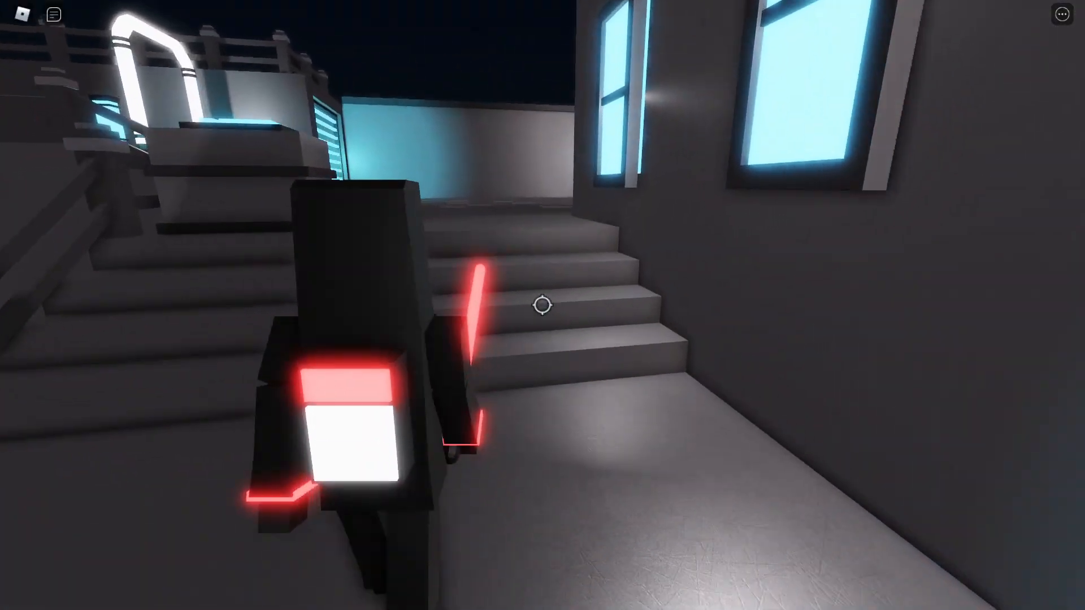
pyautogui.moveTo(544, 308)
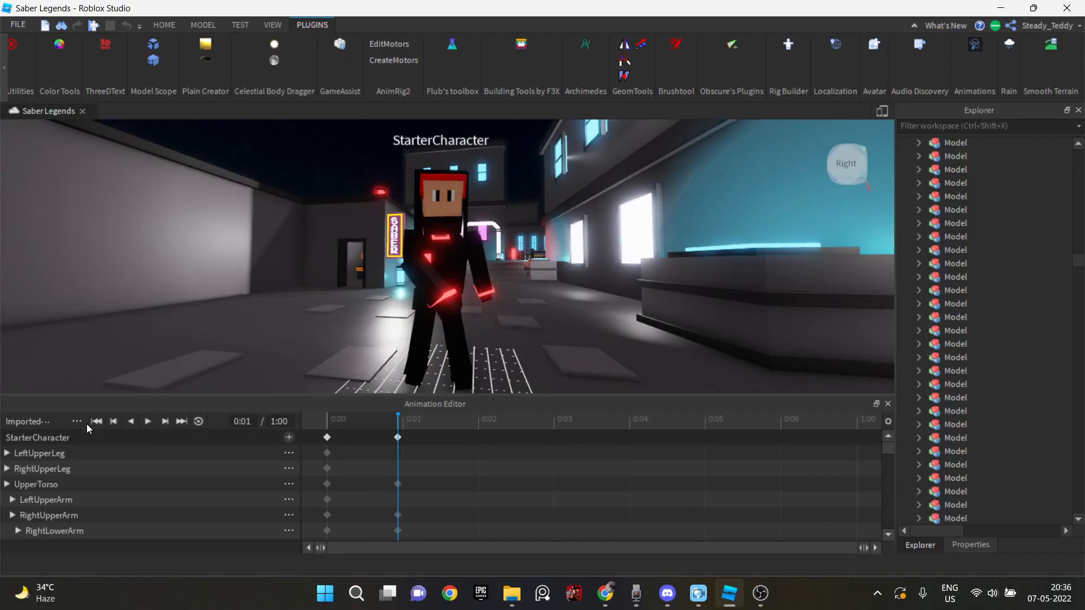
# - Import the Attack2 animation from Roblox onto the character in the Animation Editor
pyautogui.click(77, 421)
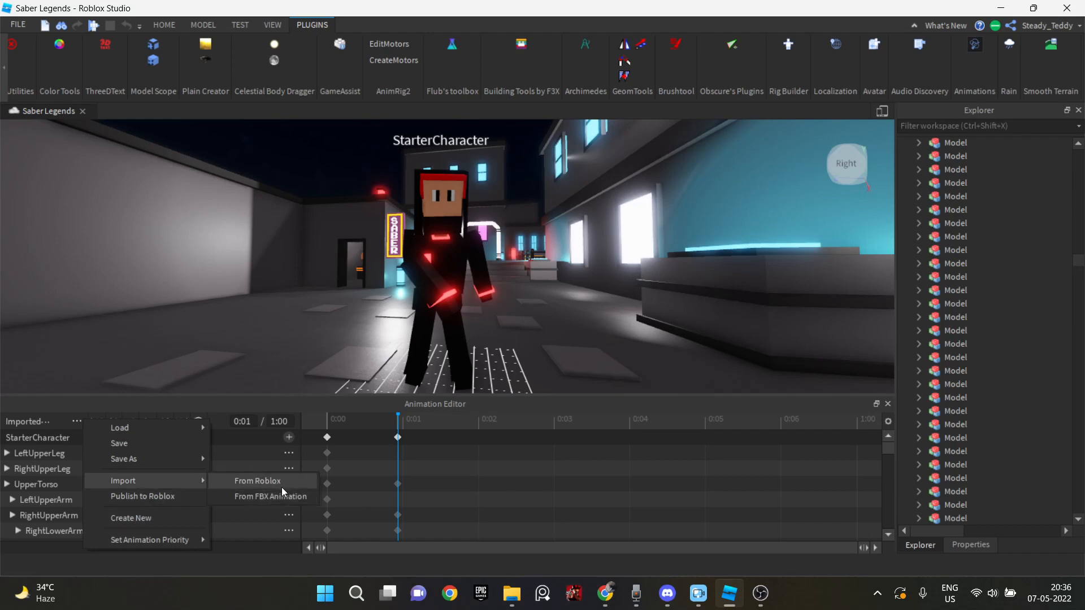
pyautogui.click(257, 481)
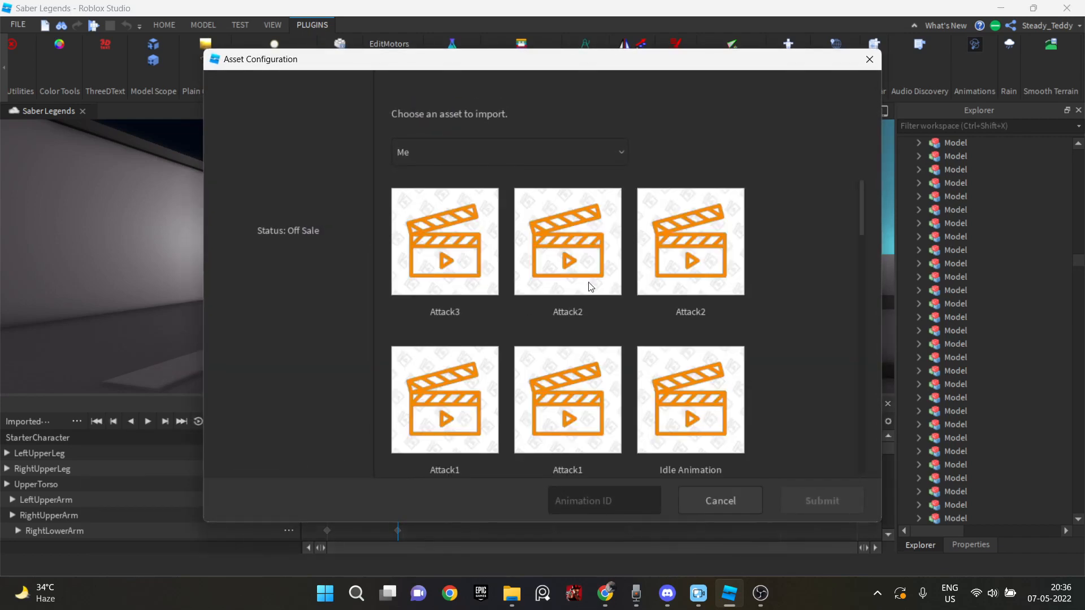
pyautogui.click(567, 242)
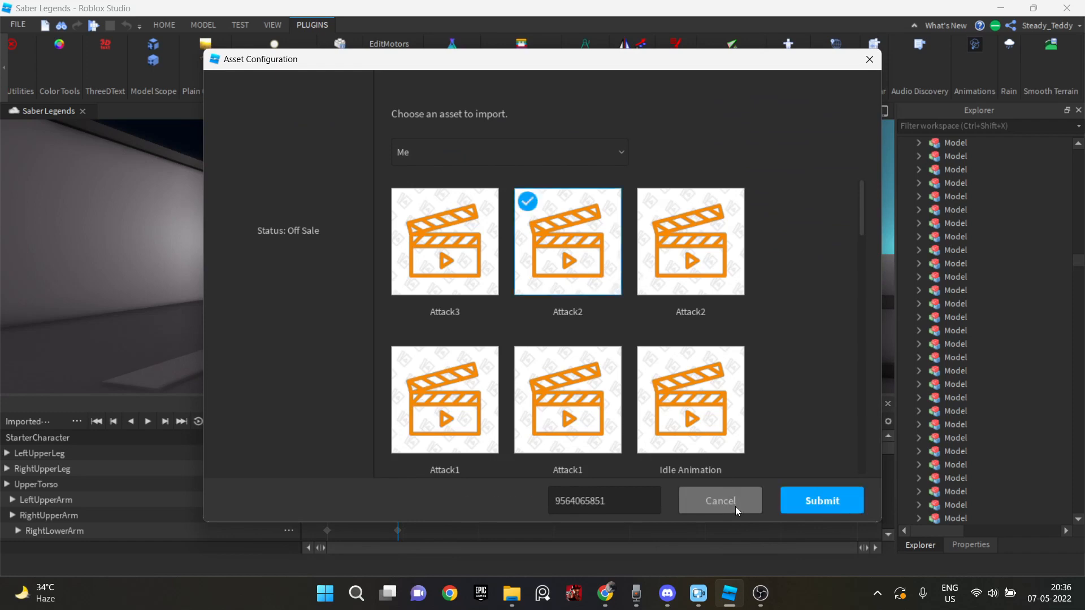
pyautogui.click(718, 500)
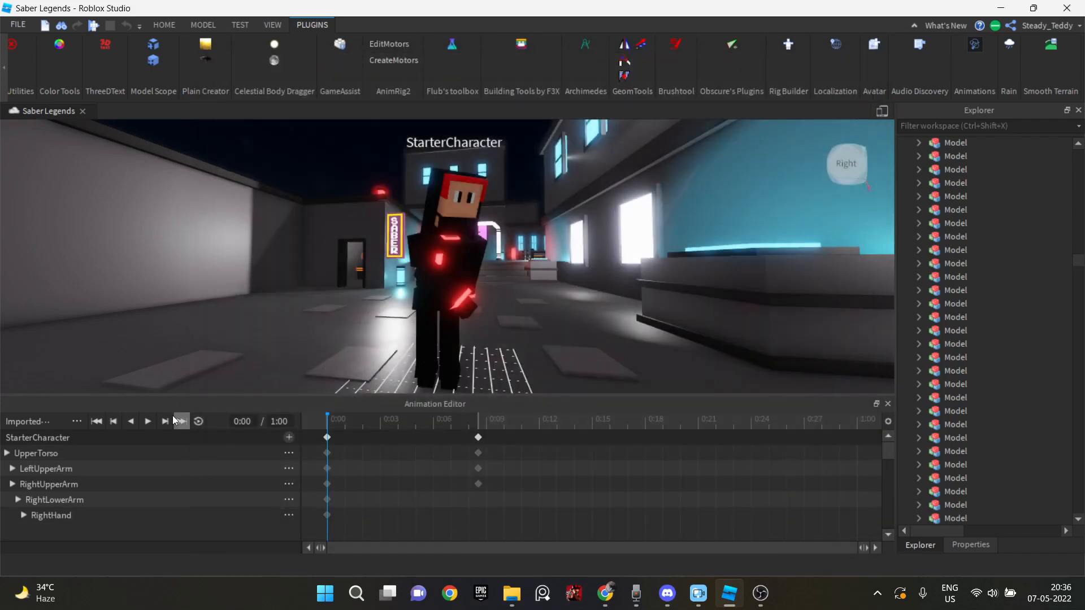
# - Preview the Attack2 swing, then start importing another animation from Roblox
pyautogui.click(147, 420)
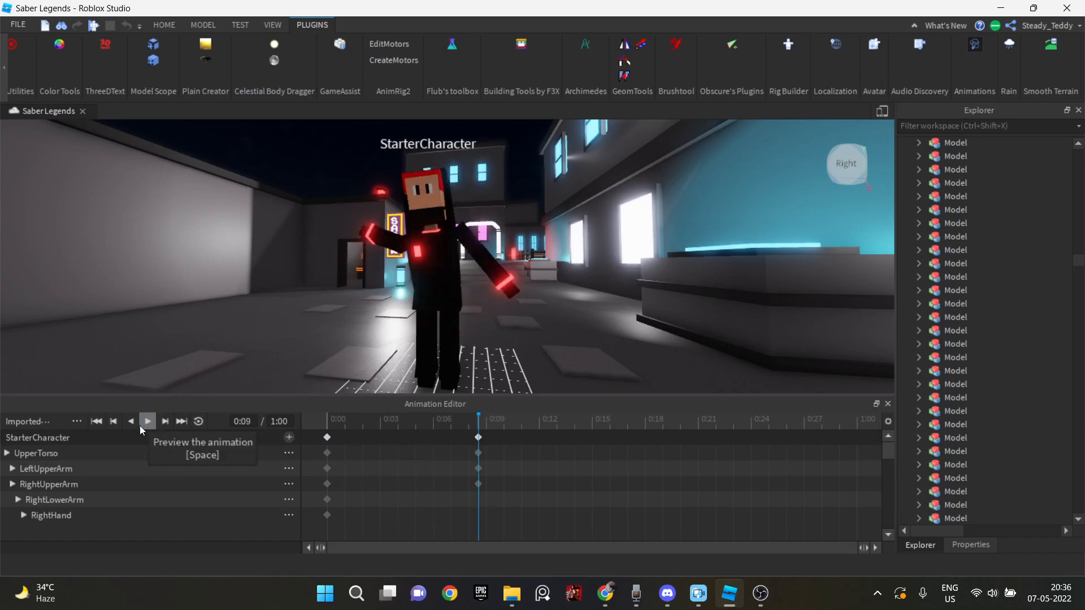
pyautogui.click(147, 420)
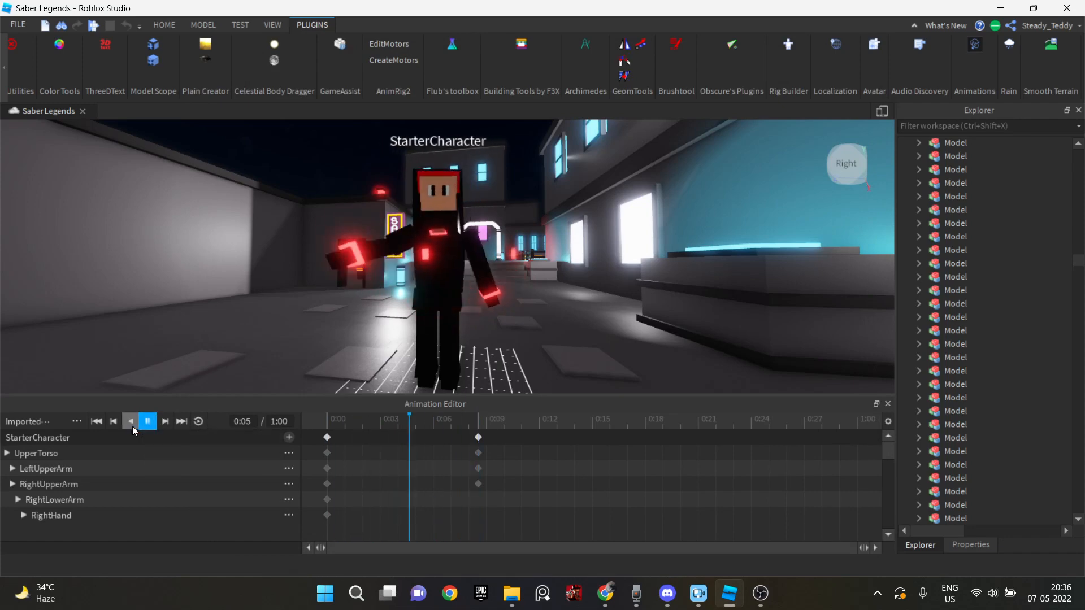
pyautogui.click(77, 420)
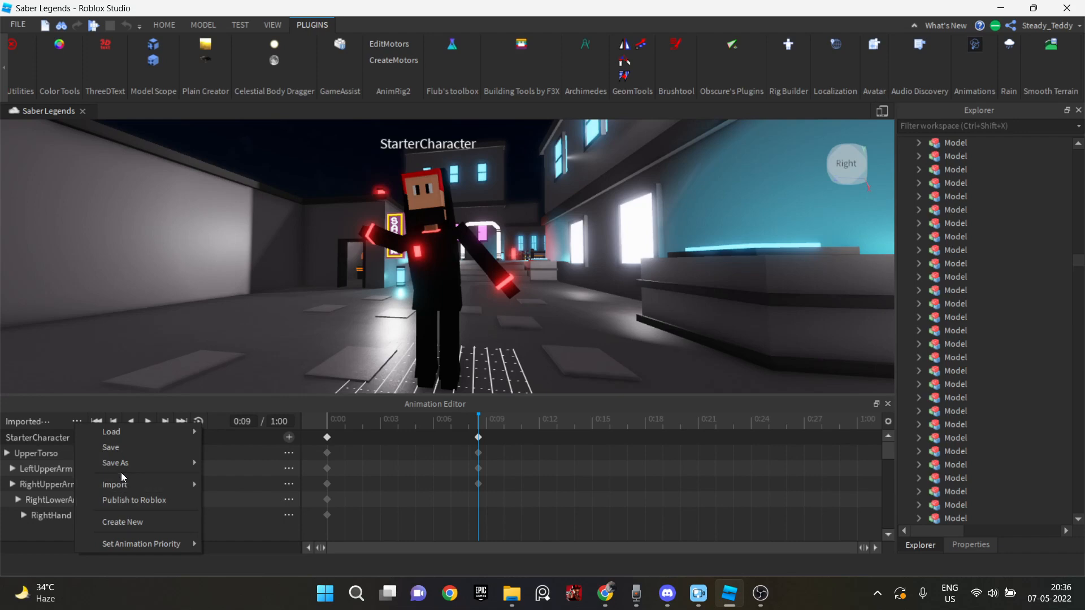
pyautogui.click(205, 495)
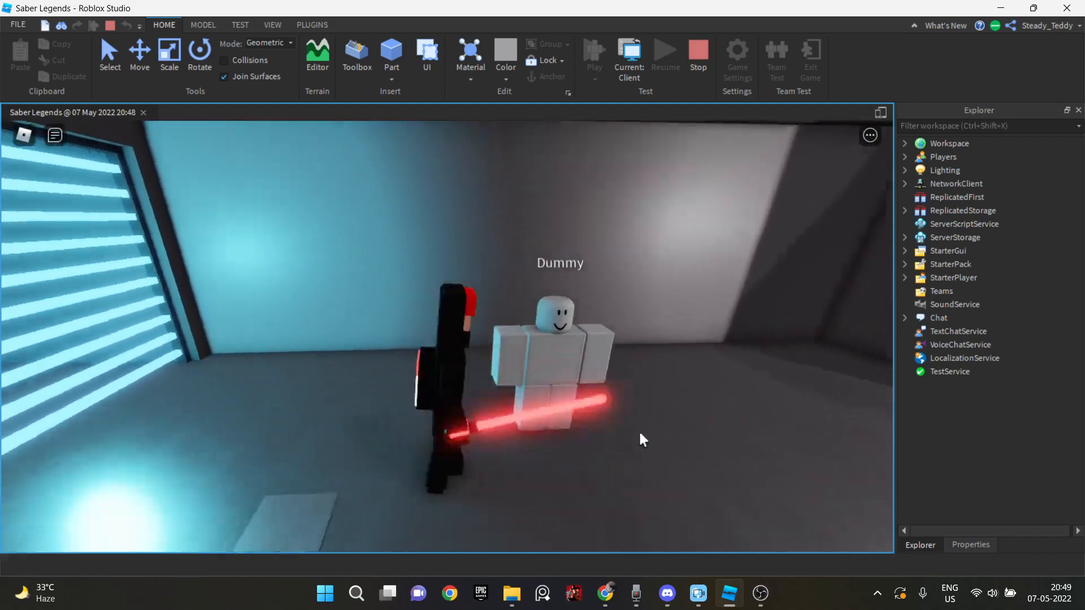
# - Swing the saber at the Dummy during the playtest
pyautogui.click(594, 55)
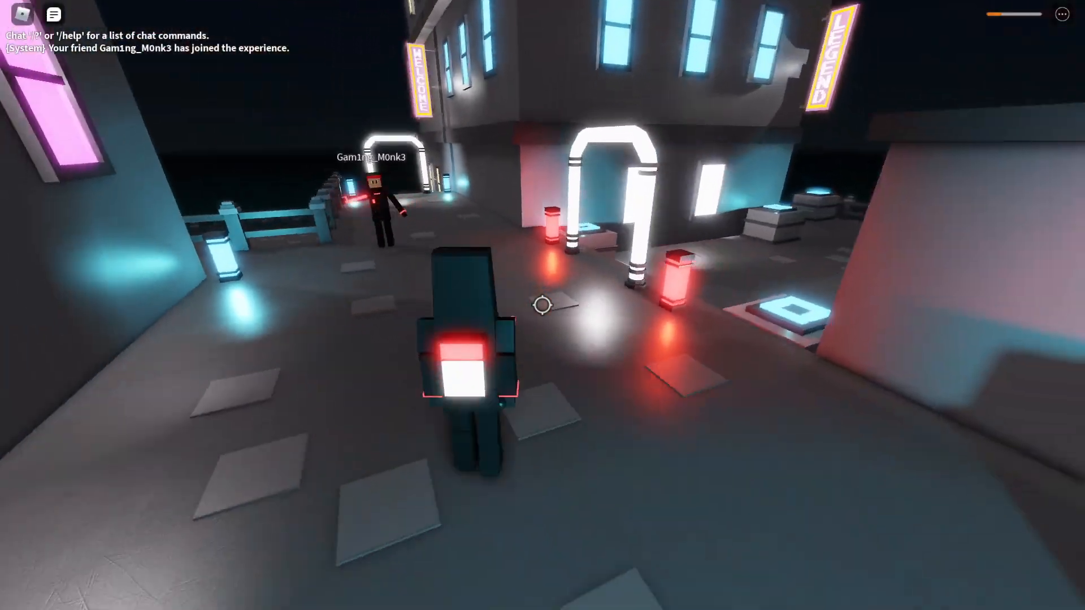
pyautogui.moveTo(542, 305)
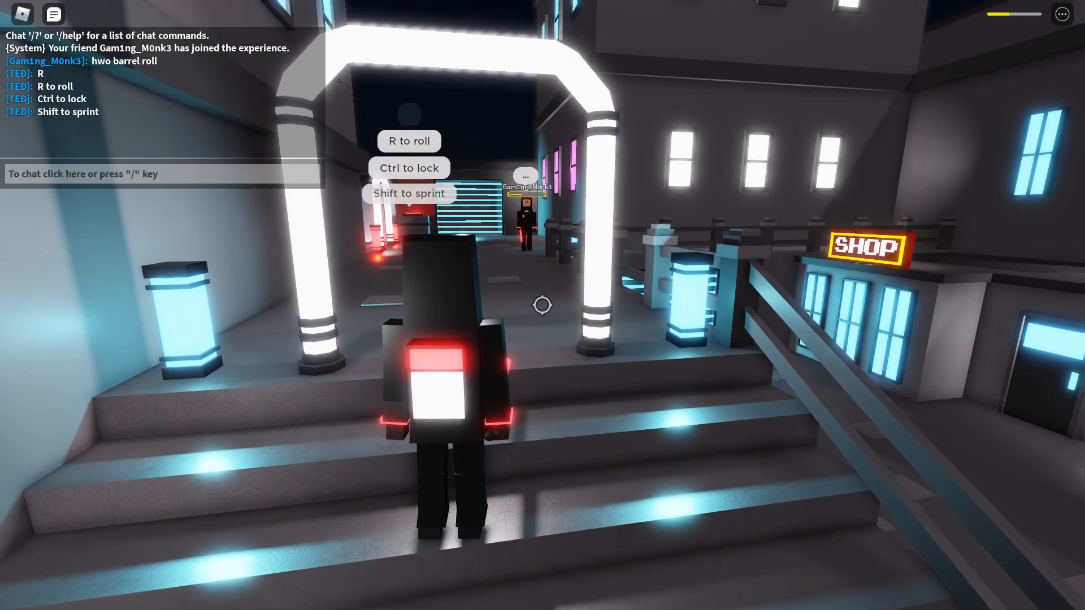
# - Chat the control tips to the other player (R to roll, Ctrl to lock, Shift to sprint)
pyautogui.write('Spa')
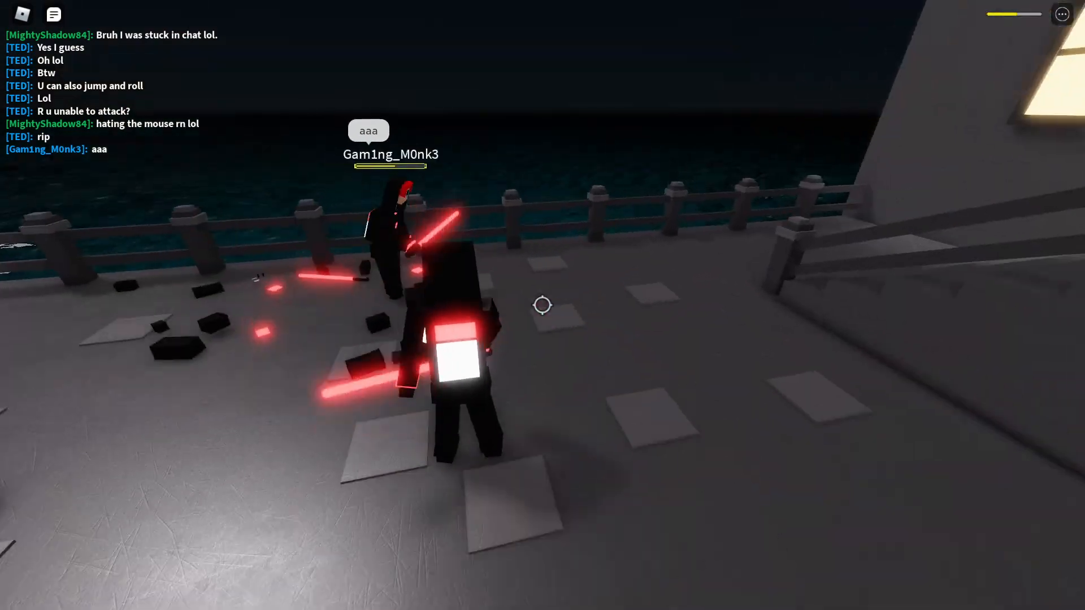
pyautogui.moveTo(543, 305)
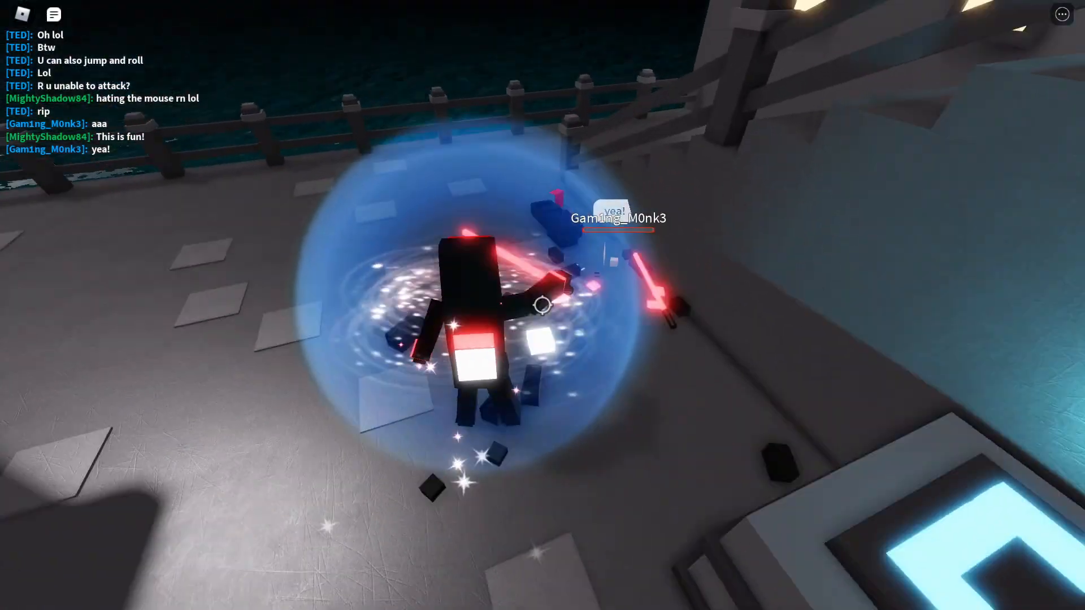
# - Use the glowing shield ability on the opponent, then walk toward the arch
pyautogui.press('/')
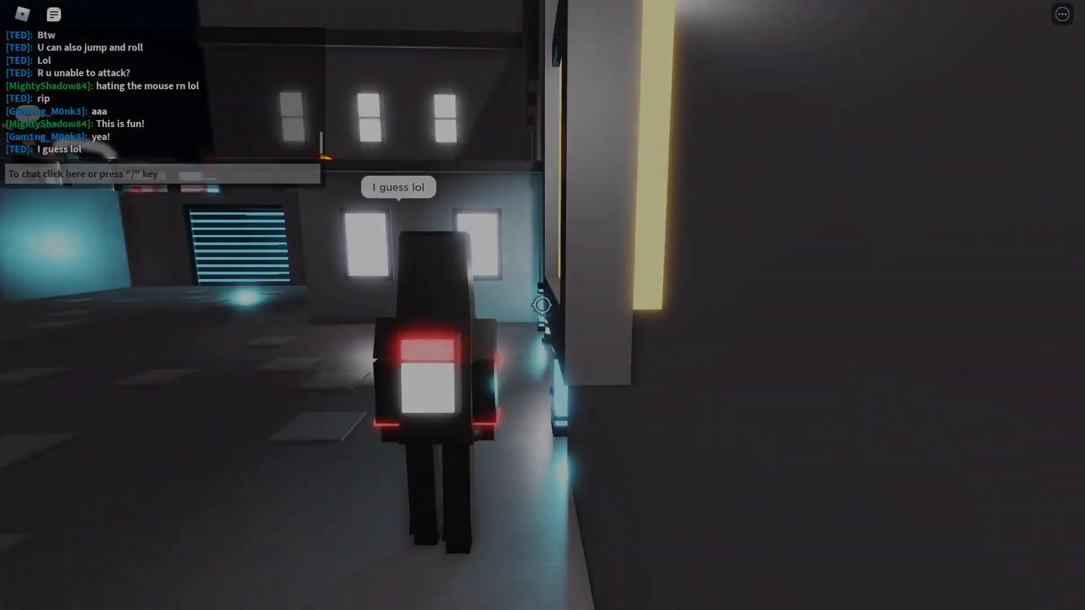
pyautogui.press('w')
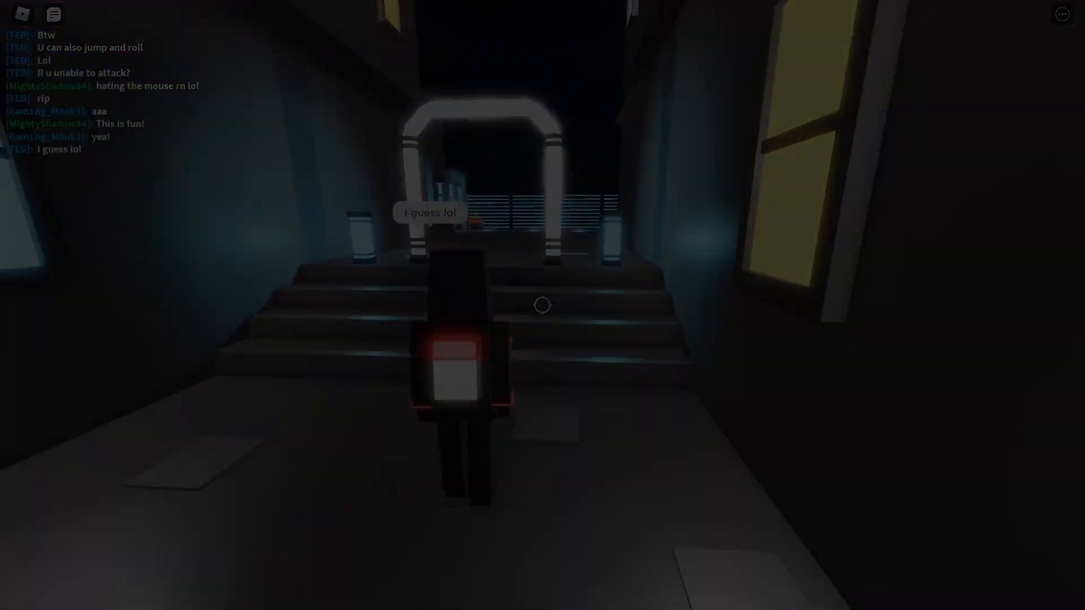